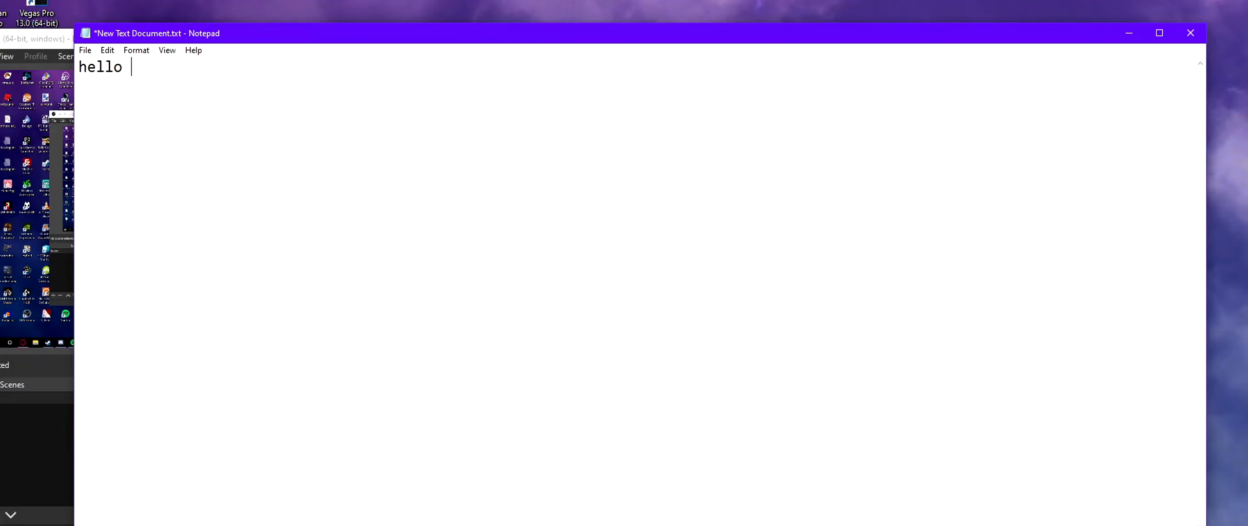
Write "hello and welcome to my tutorial for downloading star_ tf2 hud" in the Notepad note
text(and welcome)
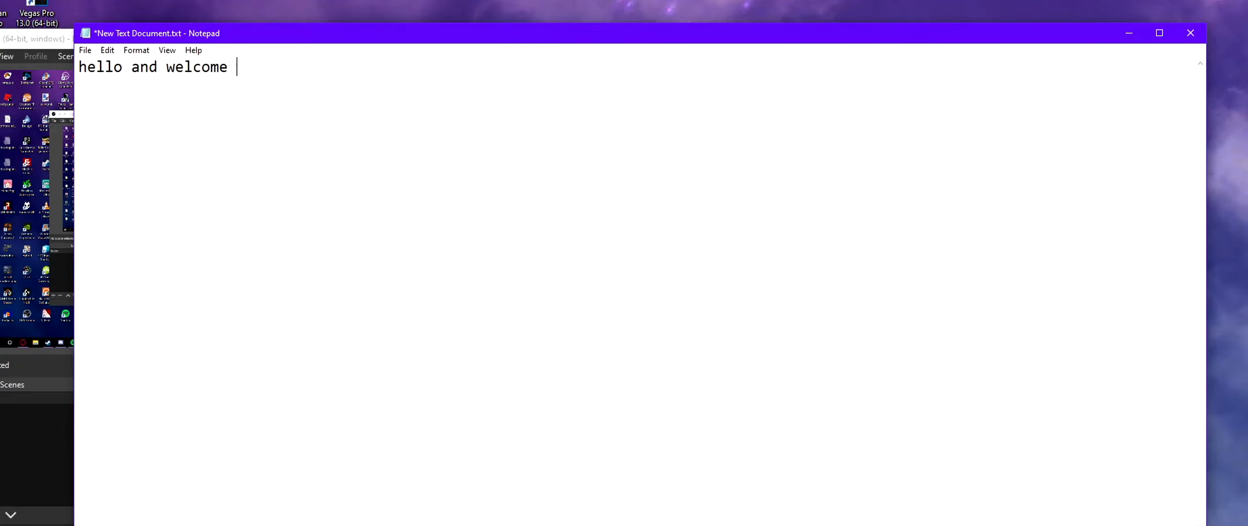
text(to my tutoria)
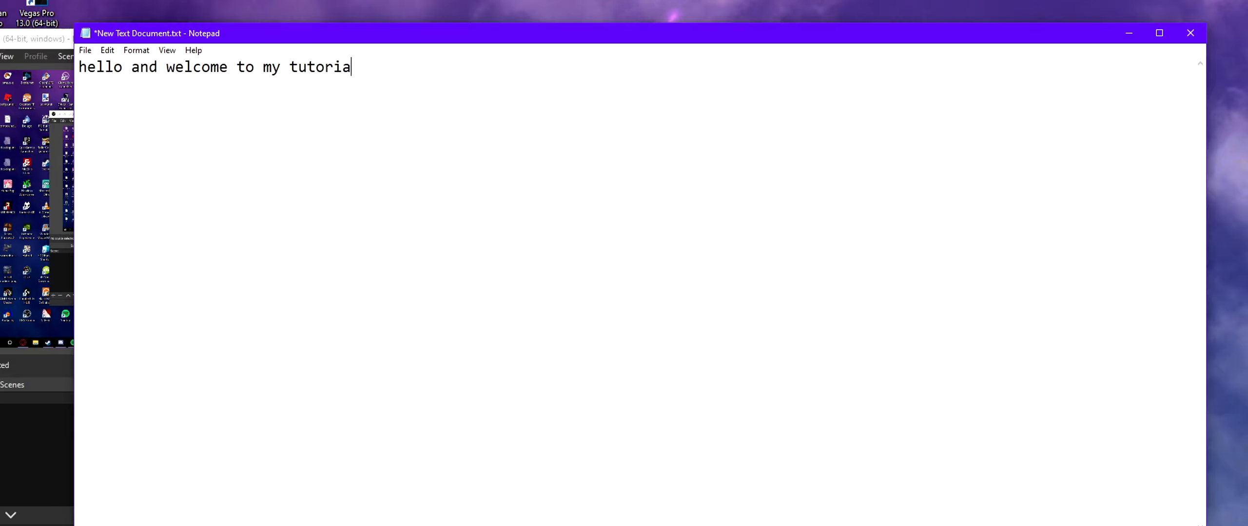
text(l for dow)
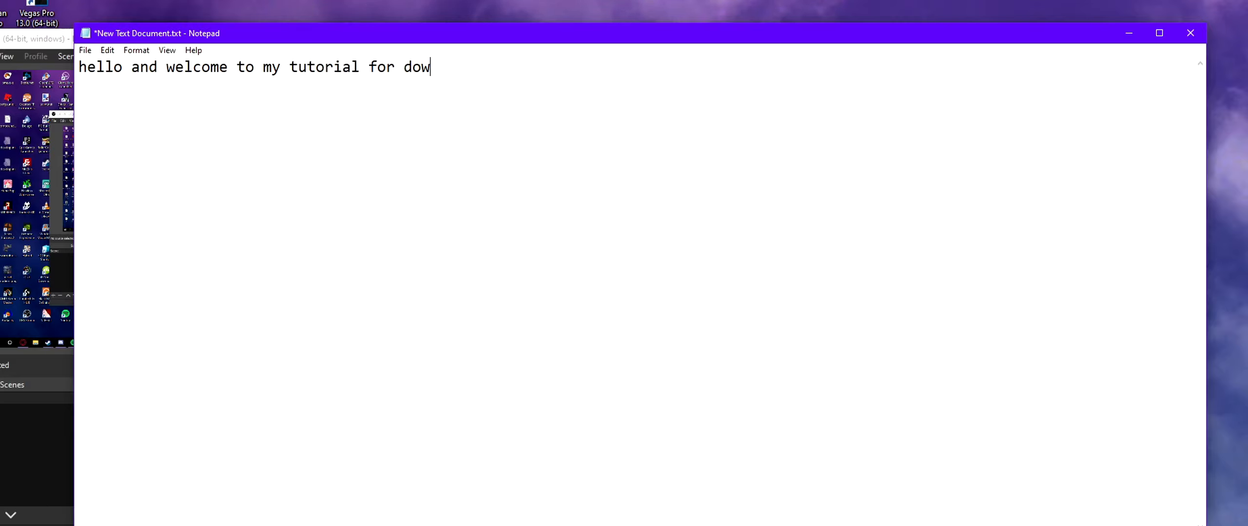
text(nloading star)
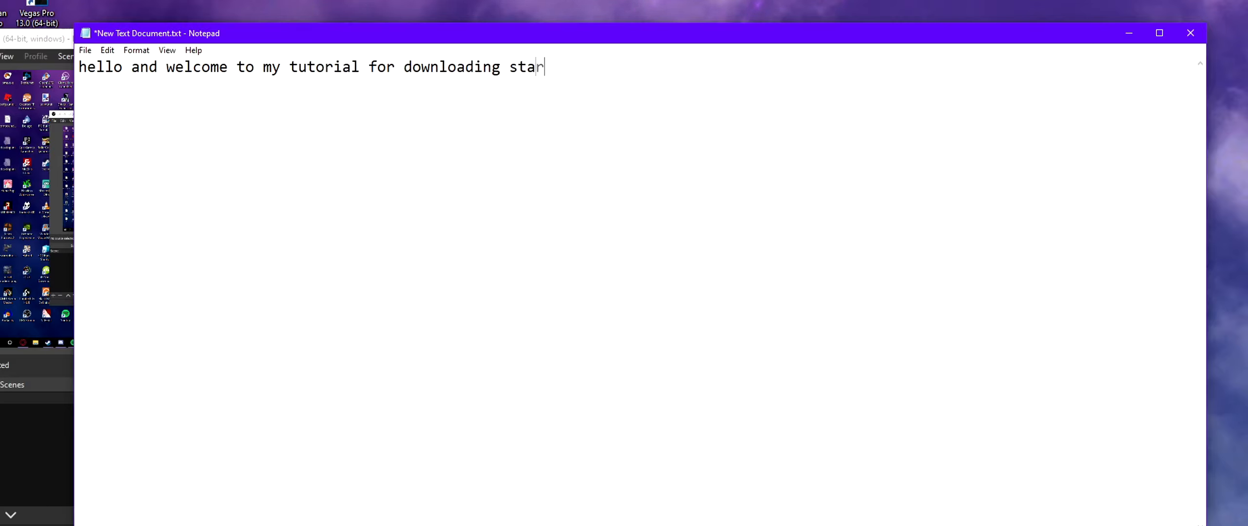
text(_ tf2)
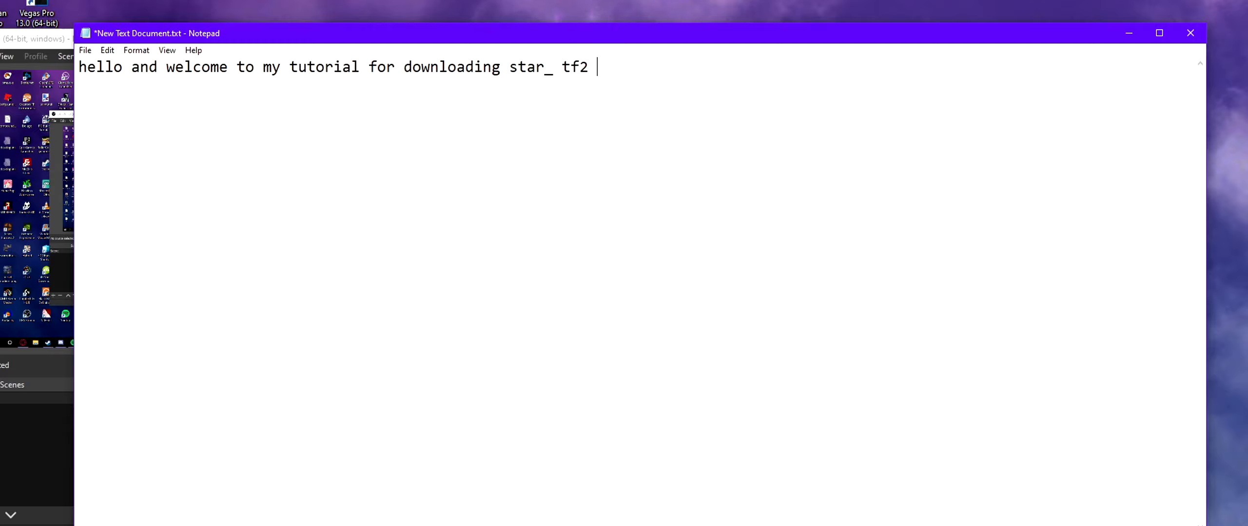
text(hud)
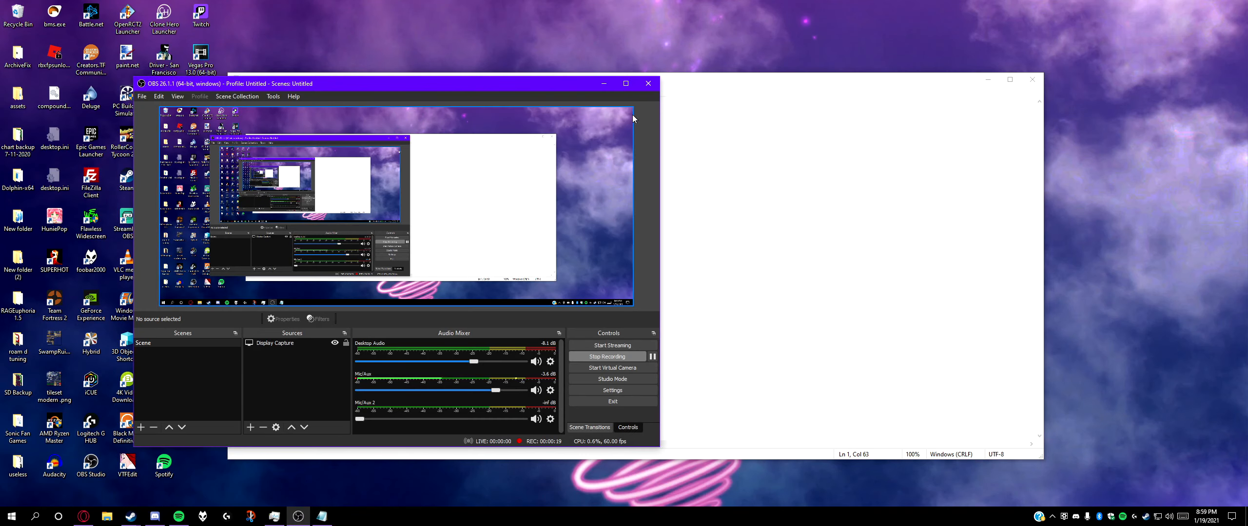
Close the Notepad intro note and discard it with Don't Save
click(1032, 80)
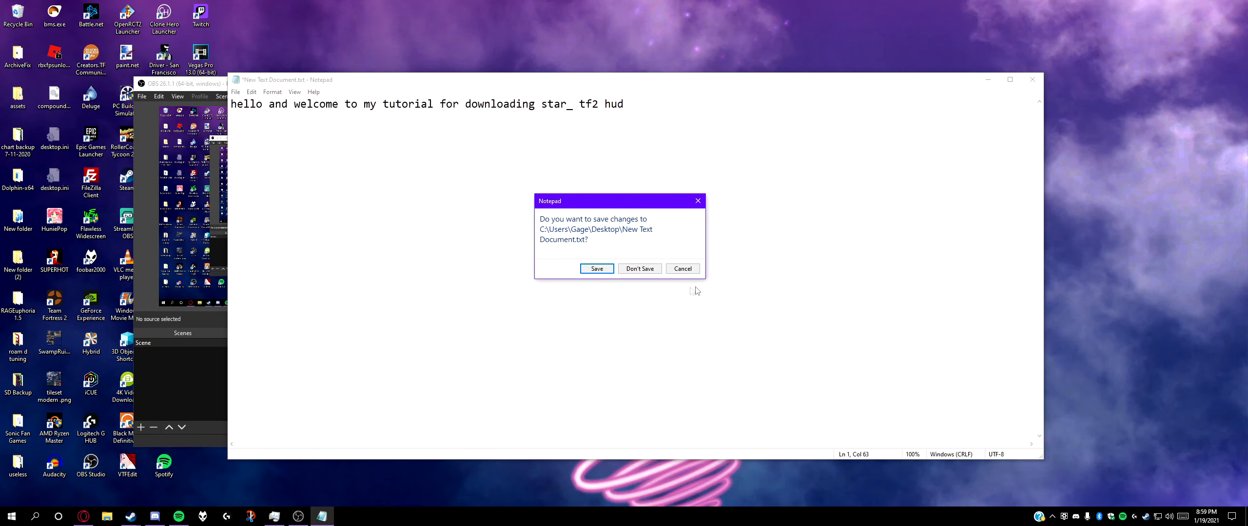
click(639, 269)
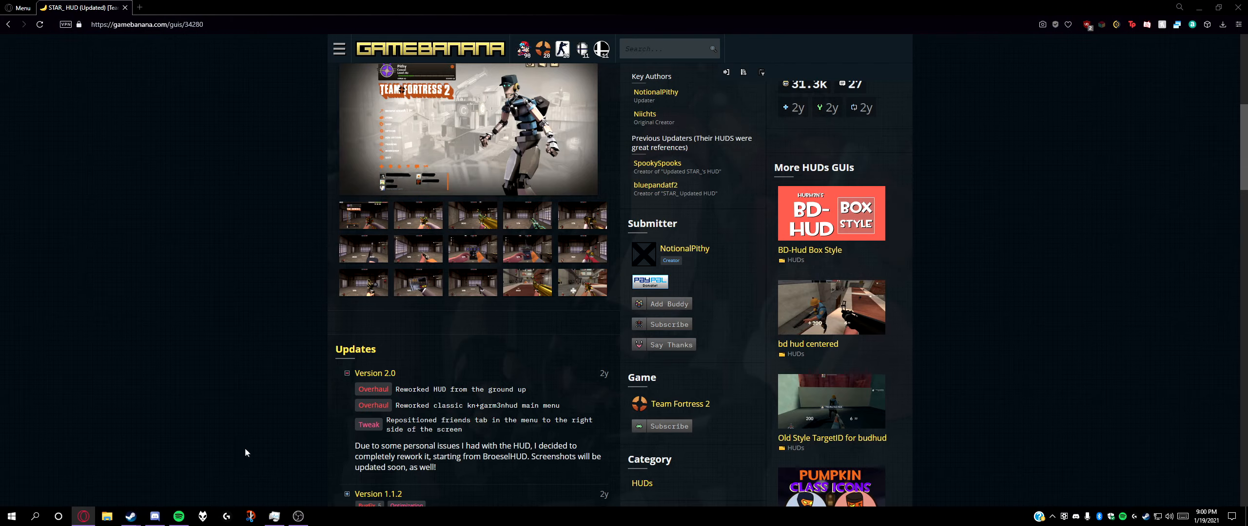
Review the STAR_ HUD (Updated) page's overview, credits and Version 2.0 notes
scroll(up, 3)
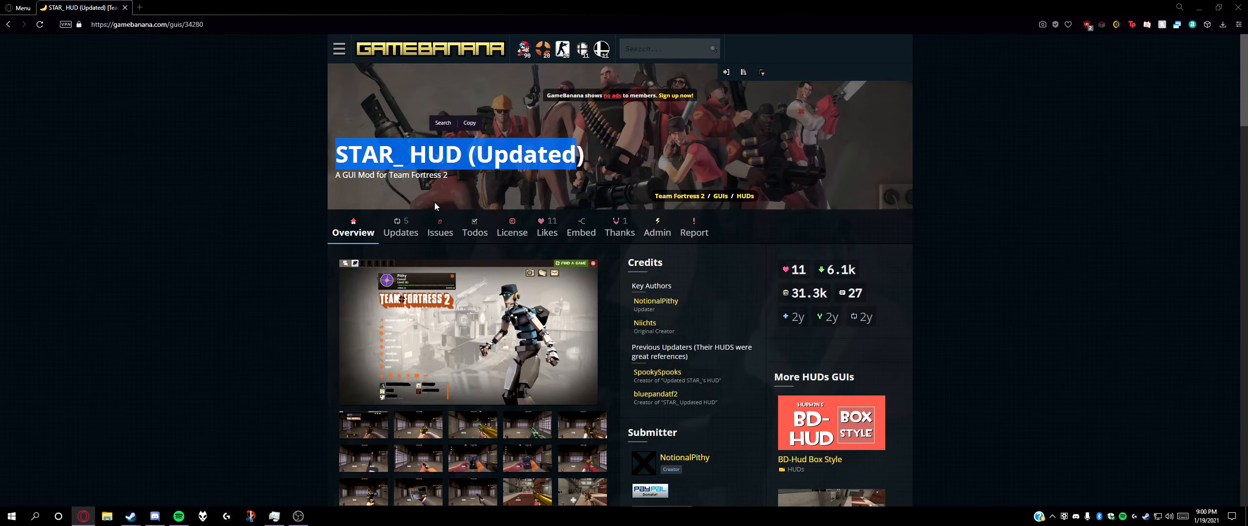
scroll(down, 3)
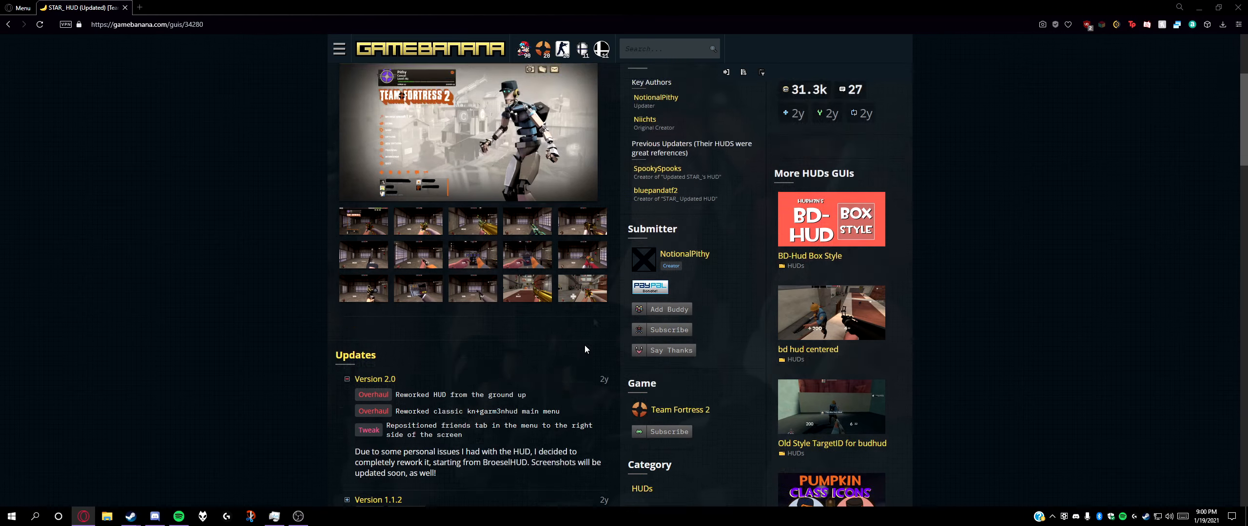
scroll(up, 3)
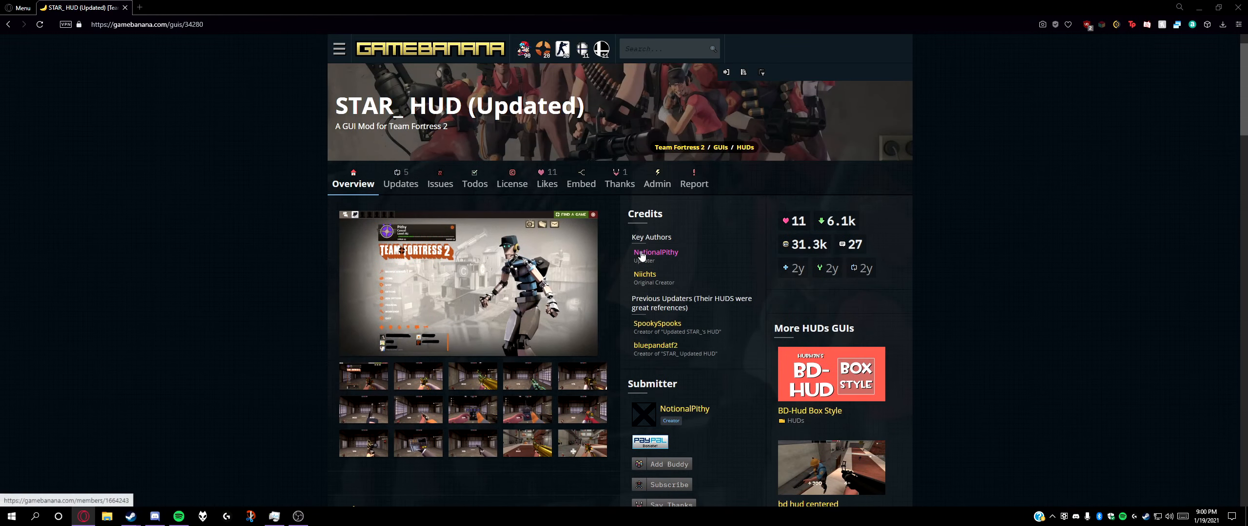
mouse_move(630, 246)
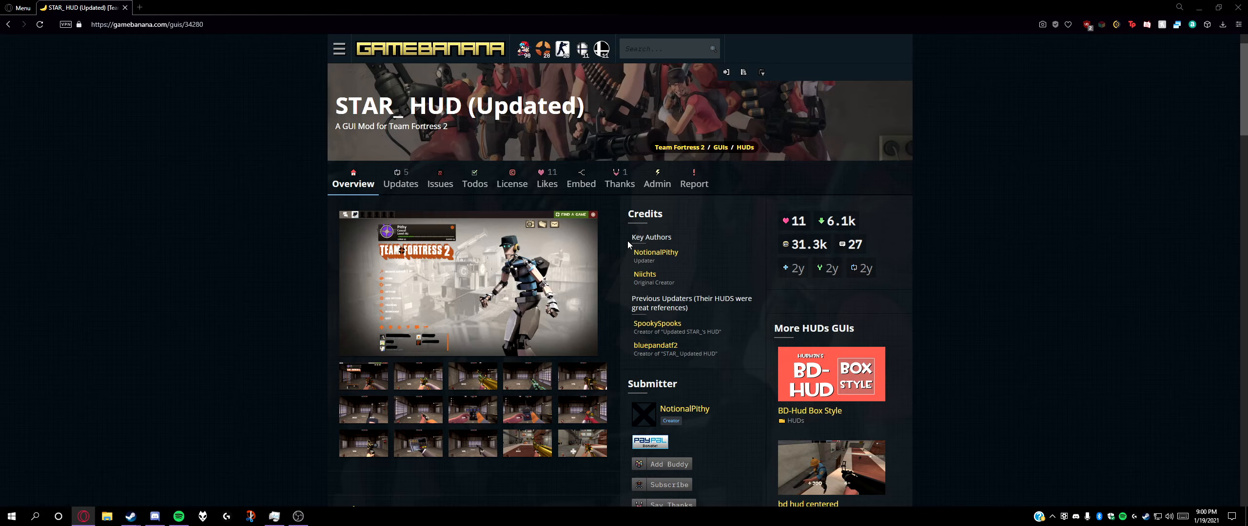
mouse_move(656, 253)
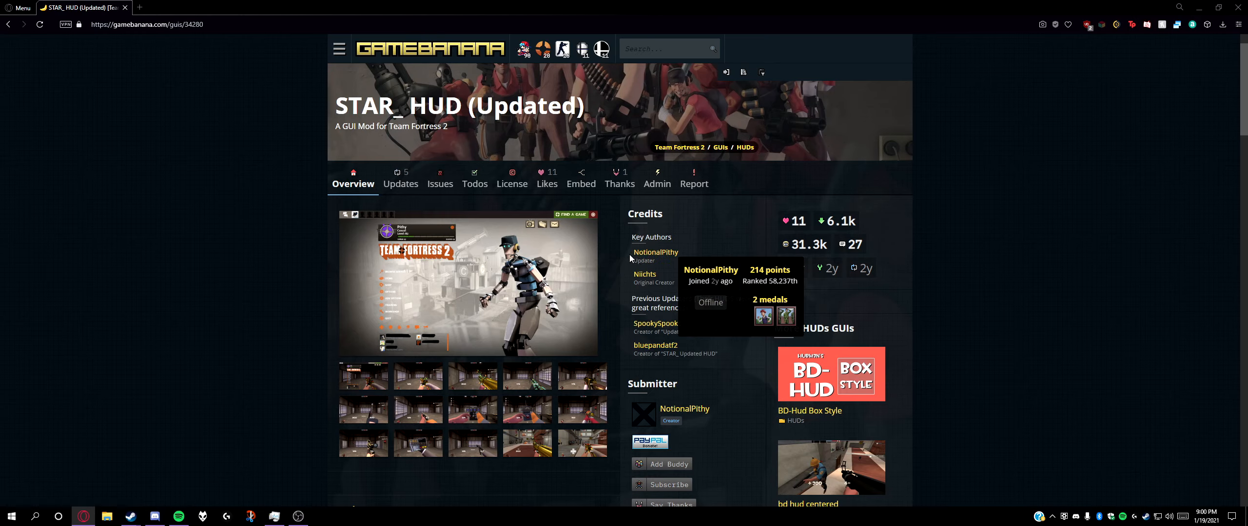
mouse_move(629, 258)
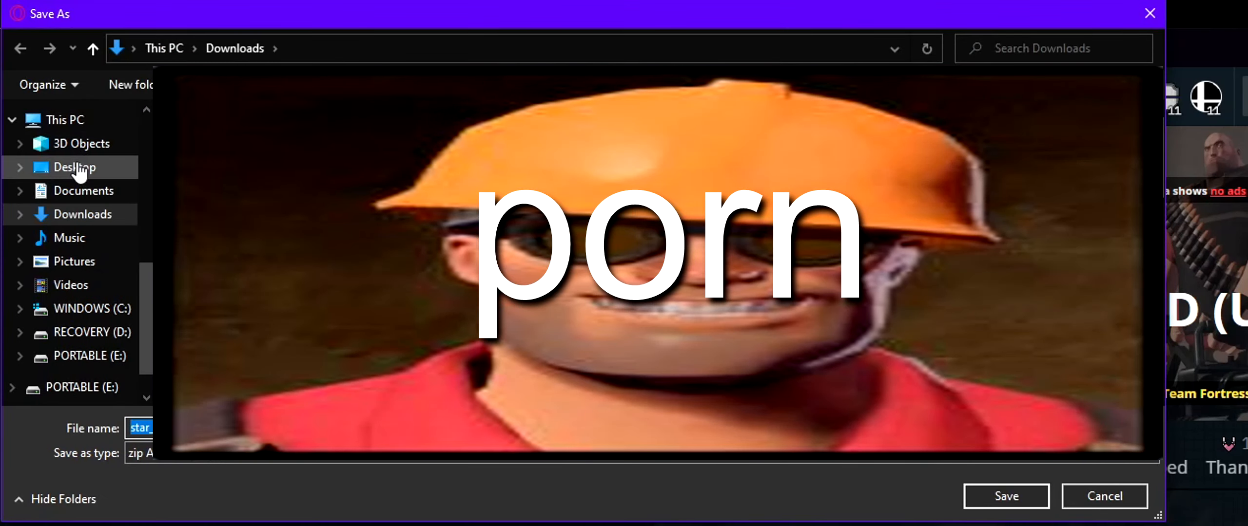
Save star_hud-master_v2.zip to the Desktop from the Save As dialog
click(74, 166)
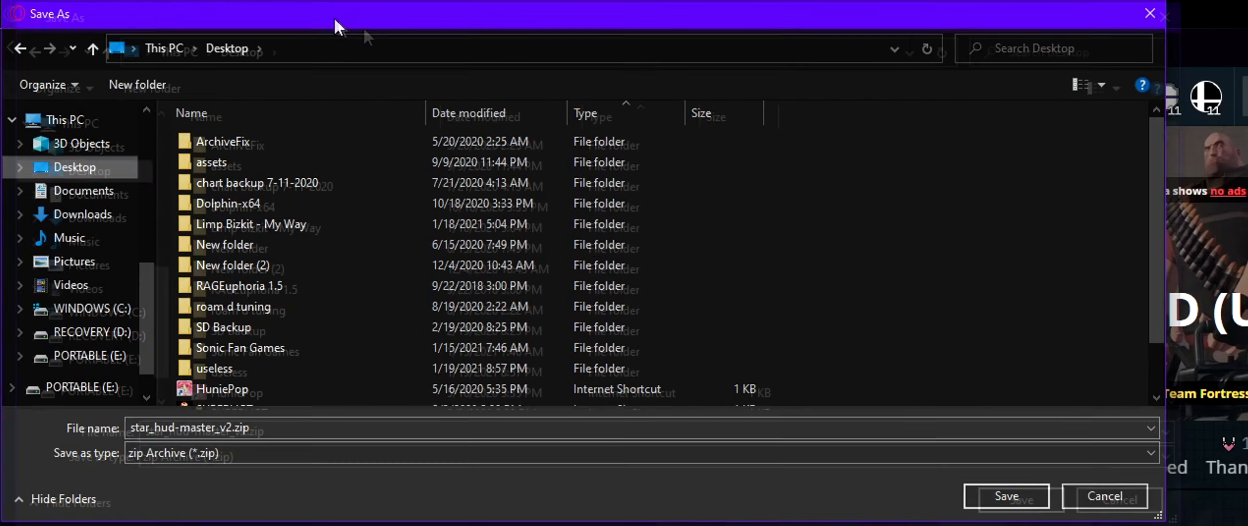
click(1007, 496)
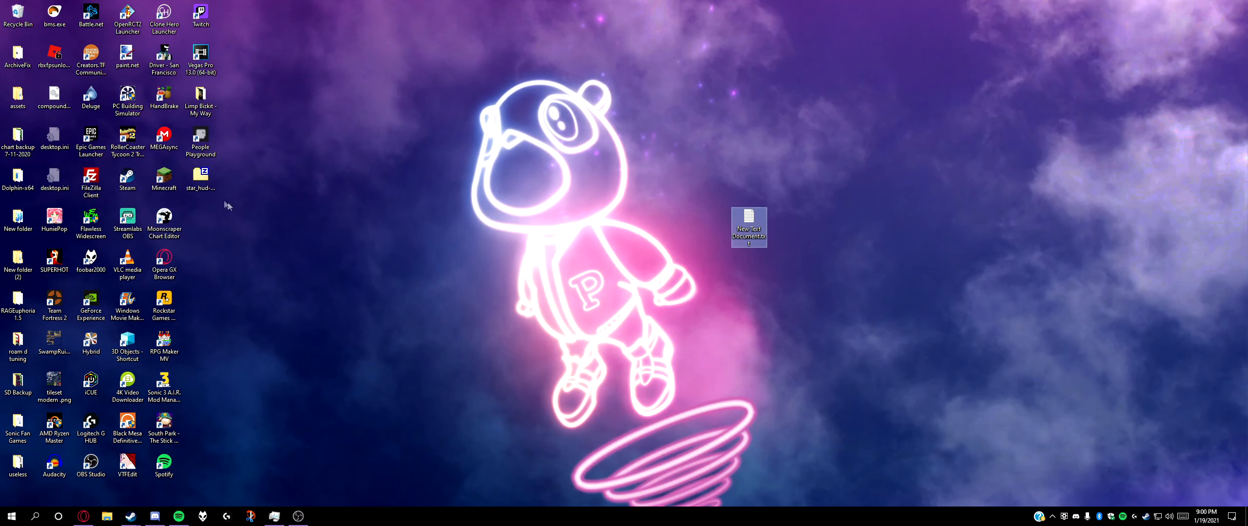
Move the star_hud zip to mid-desktop and bring up its Open with app choices
drag(200, 179, 602, 143)
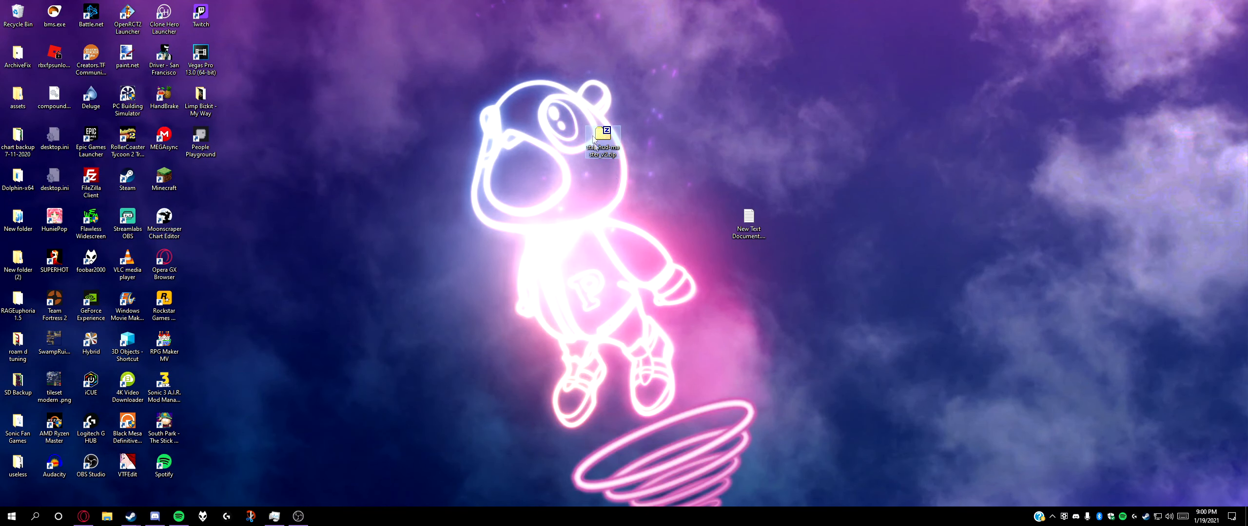
double_click(604, 140)
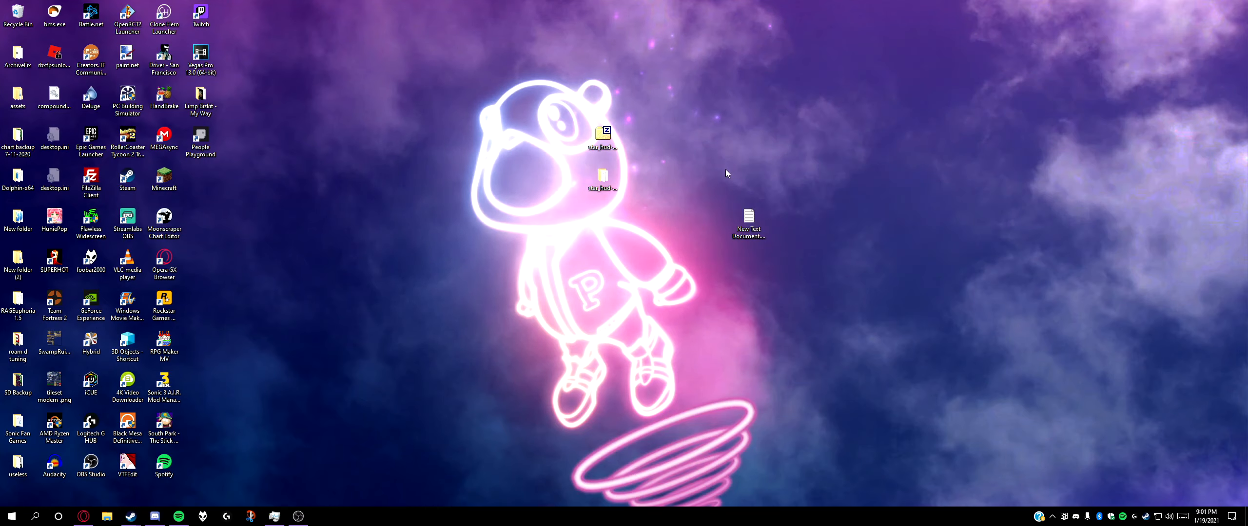
right_click(604, 142)
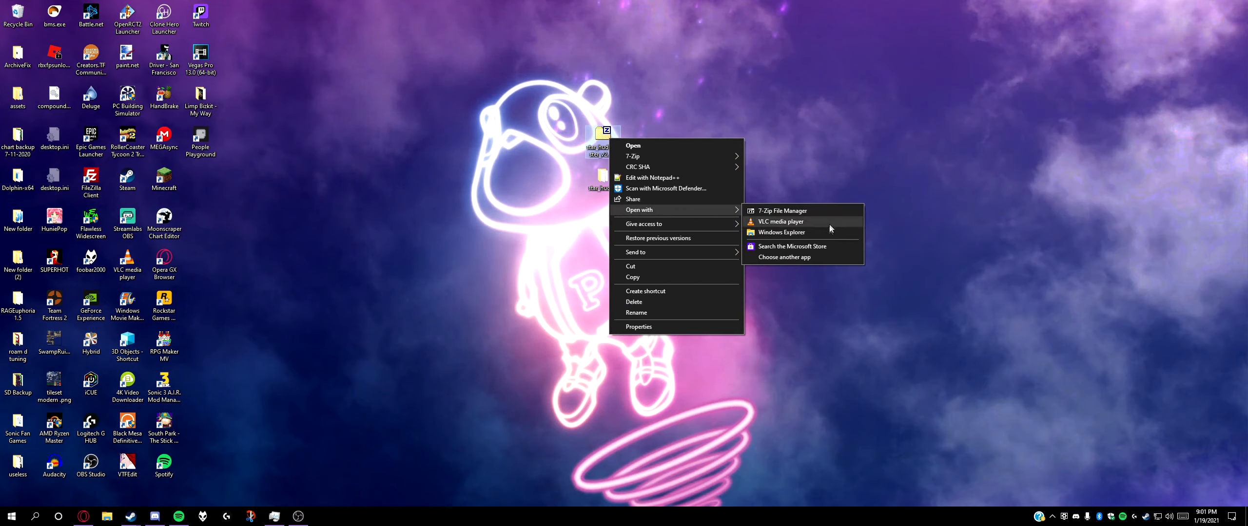
Browse into star_hud-master_V2 in Explorer and open the TF2 custom folder in a new window
click(782, 232)
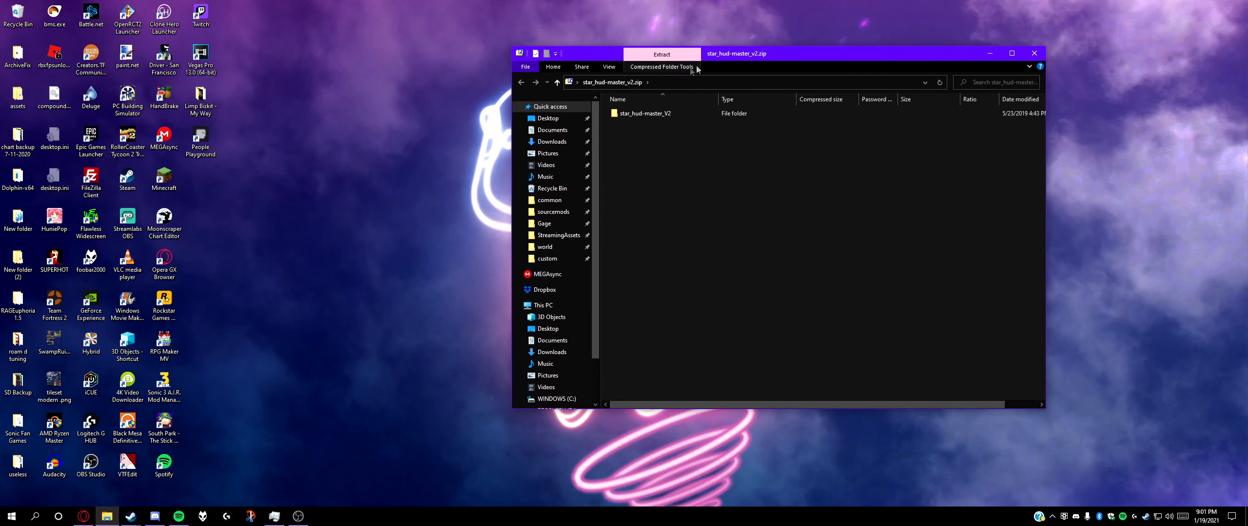
click(661, 53)
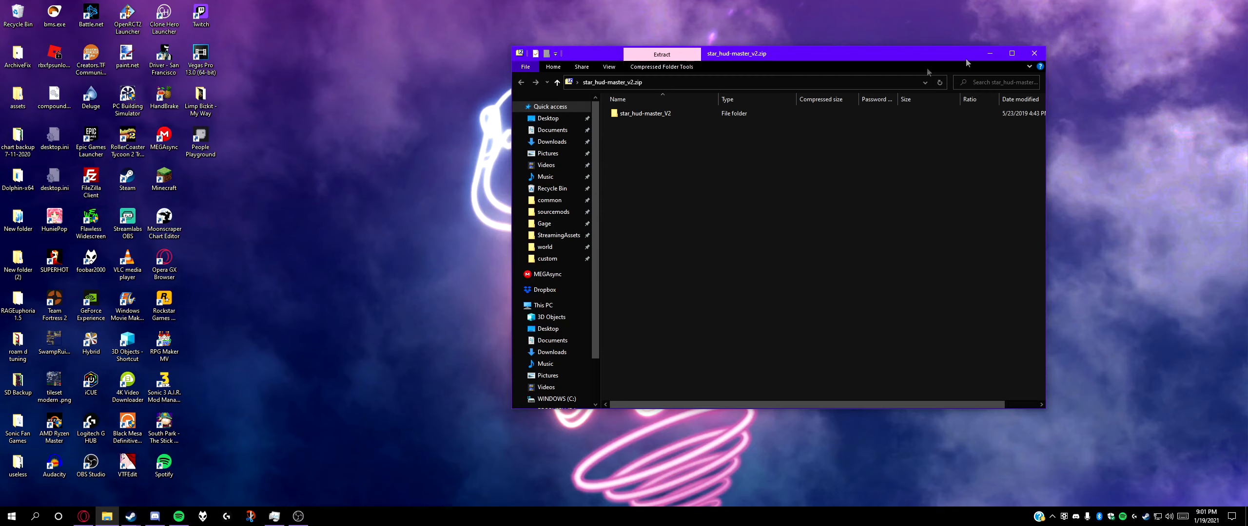
double_click(644, 114)
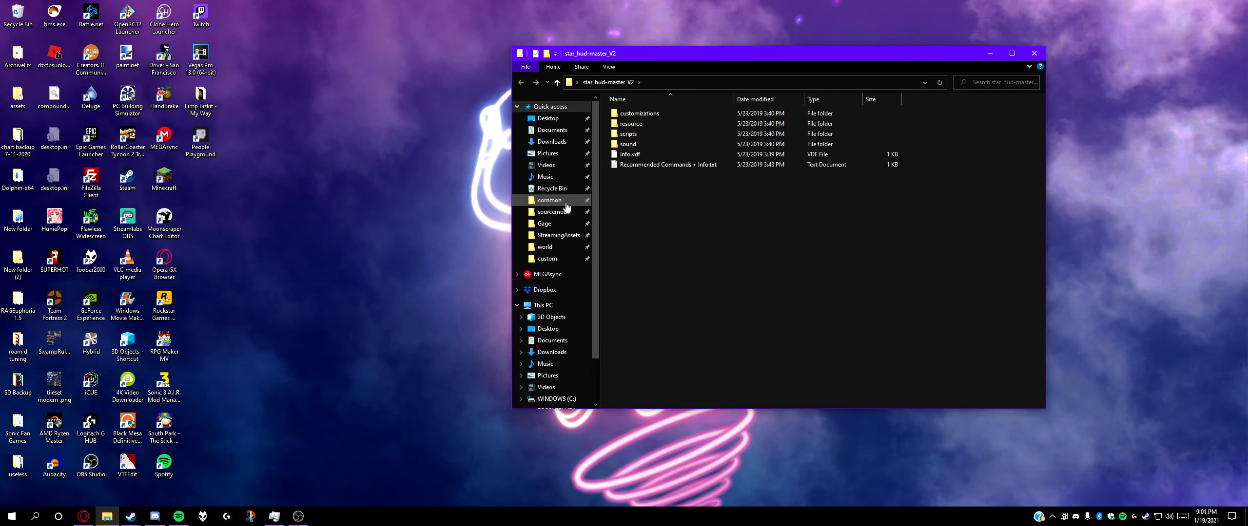
right_click(547, 259)
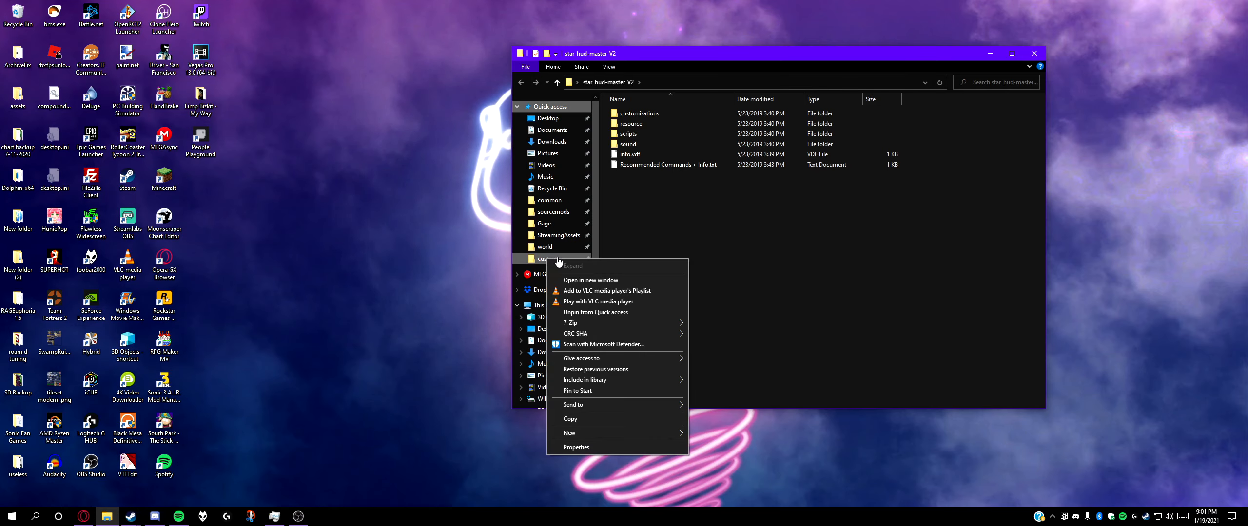
click(591, 280)
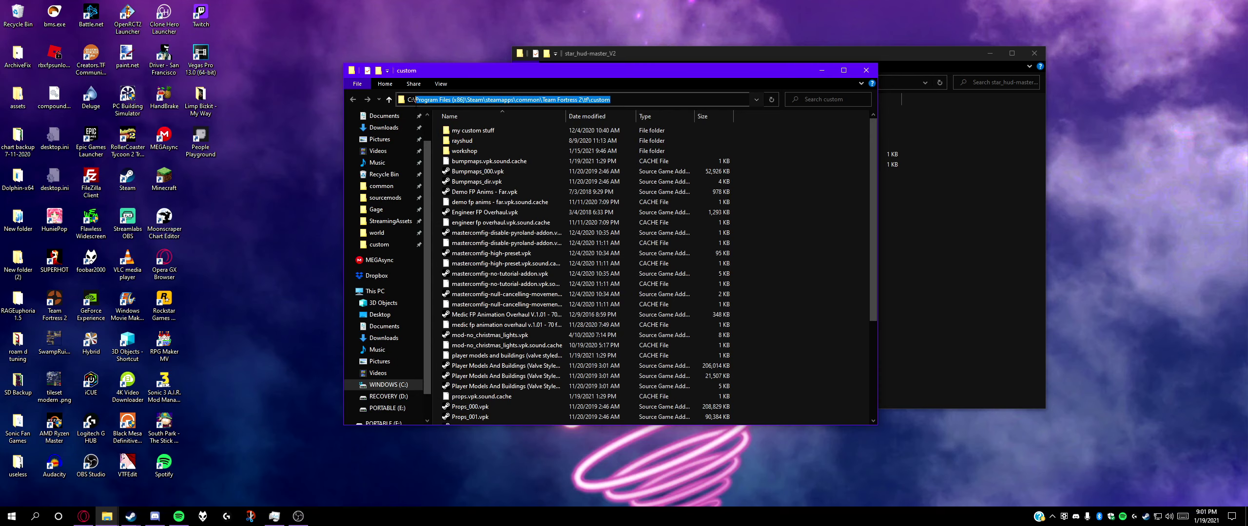
click(388, 384)
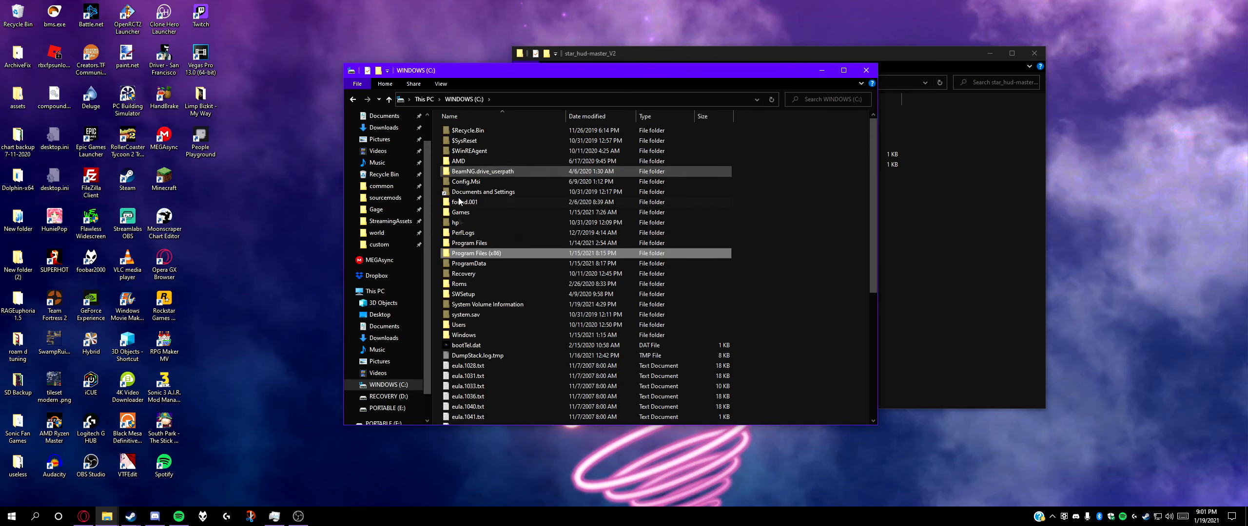
double_click(470, 253)
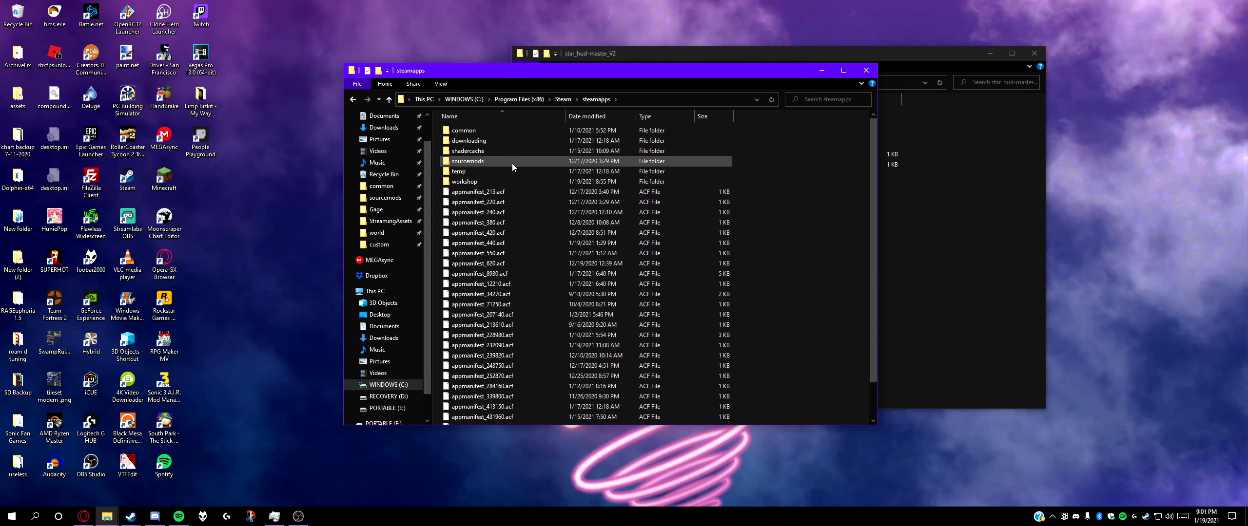
double_click(465, 131)
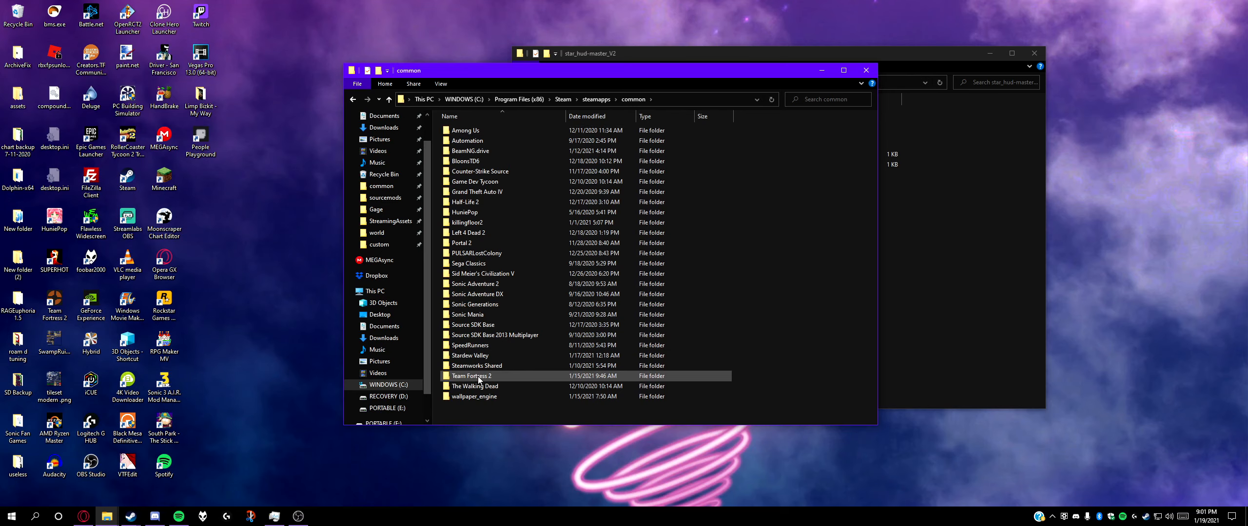
double_click(471, 376)
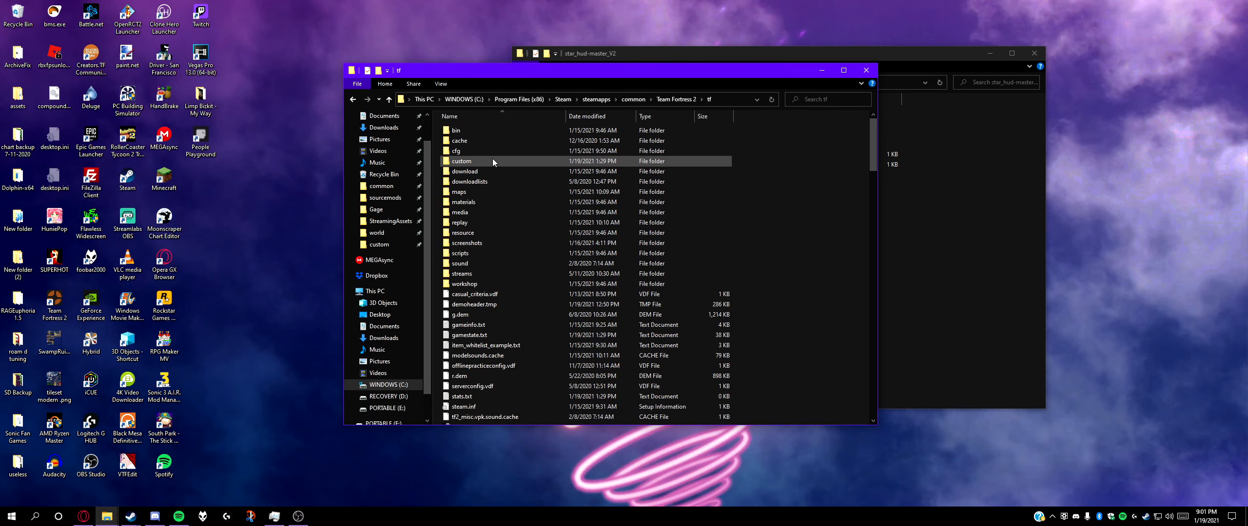
double_click(460, 161)
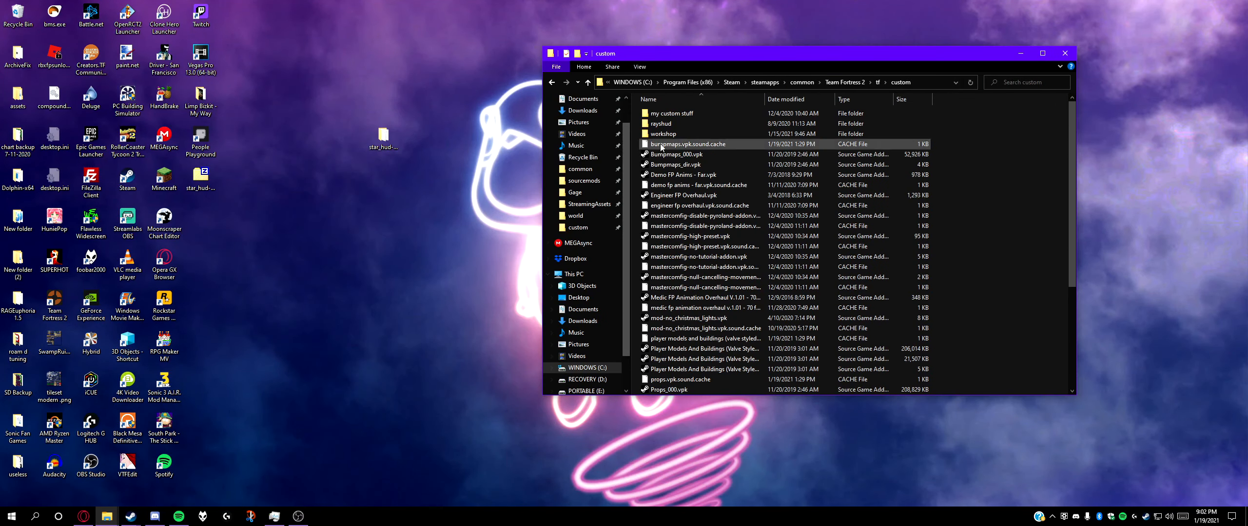
mouse_move(660, 133)
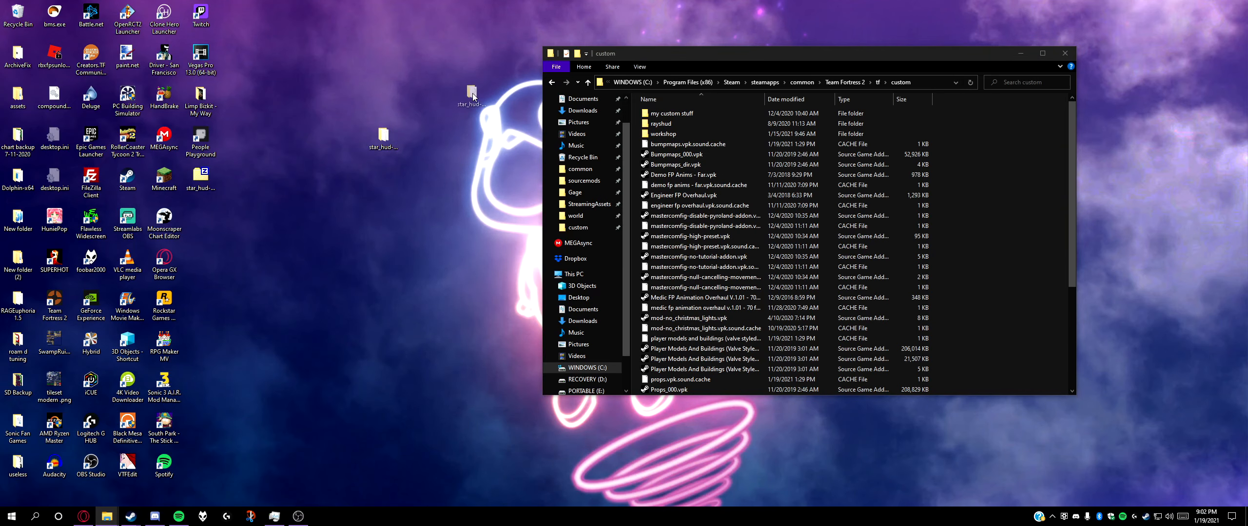
Drop the STAR HUD folder into tf\custom and reopen custom from tf to confirm it is there
drag(661, 122, 433, 83)
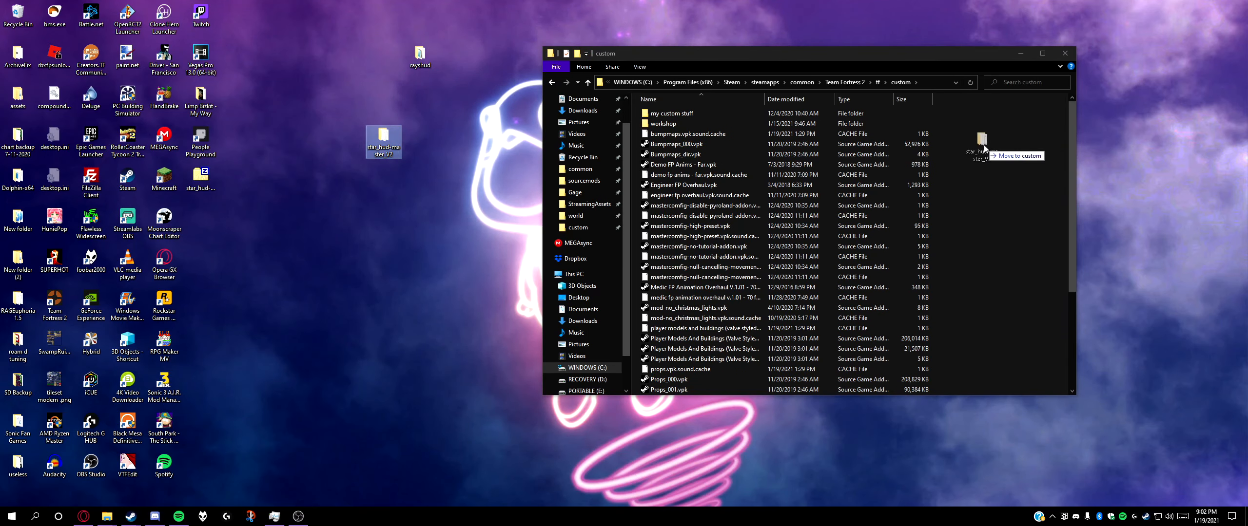
scroll(down, 3)
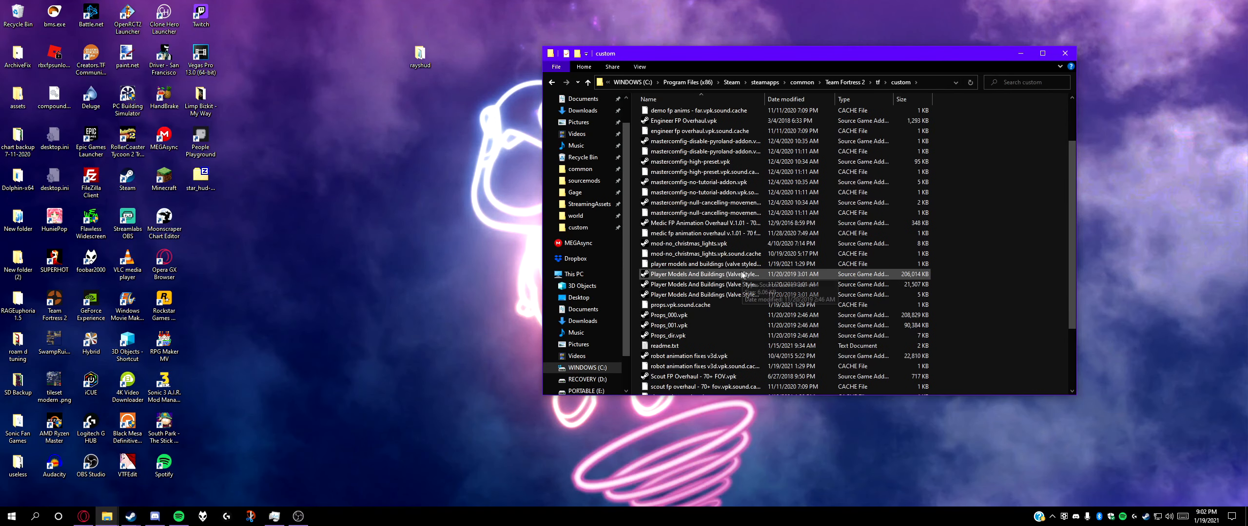
scroll(up, 3)
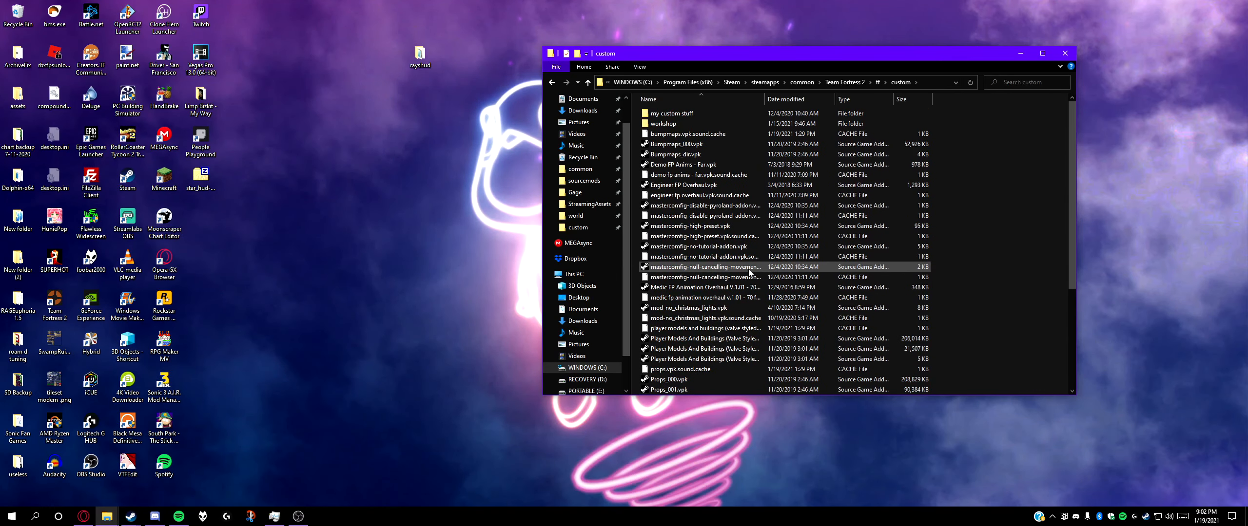
click(565, 83)
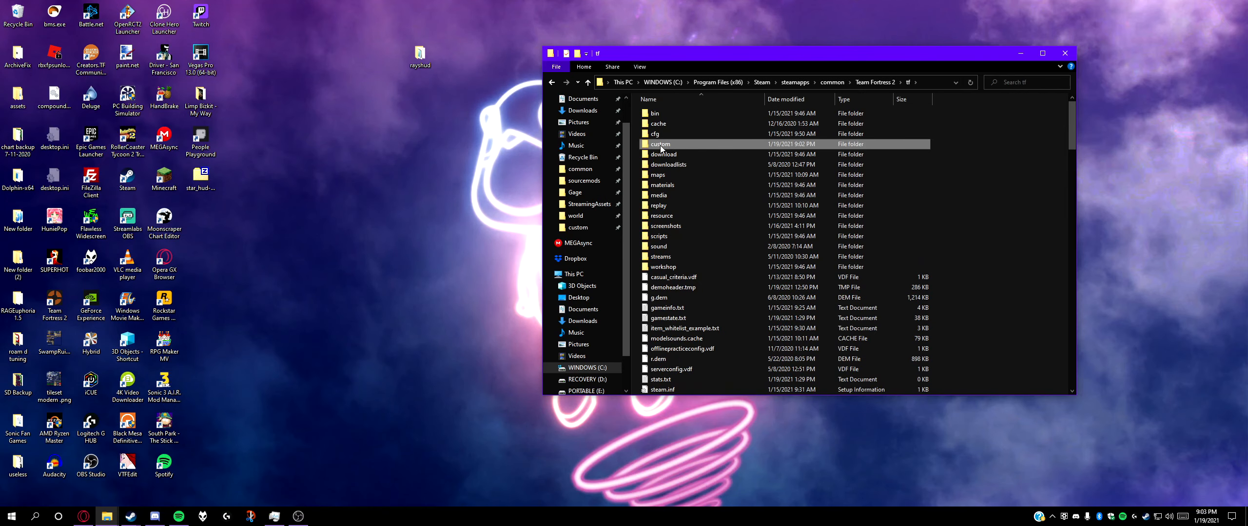
double_click(659, 144)
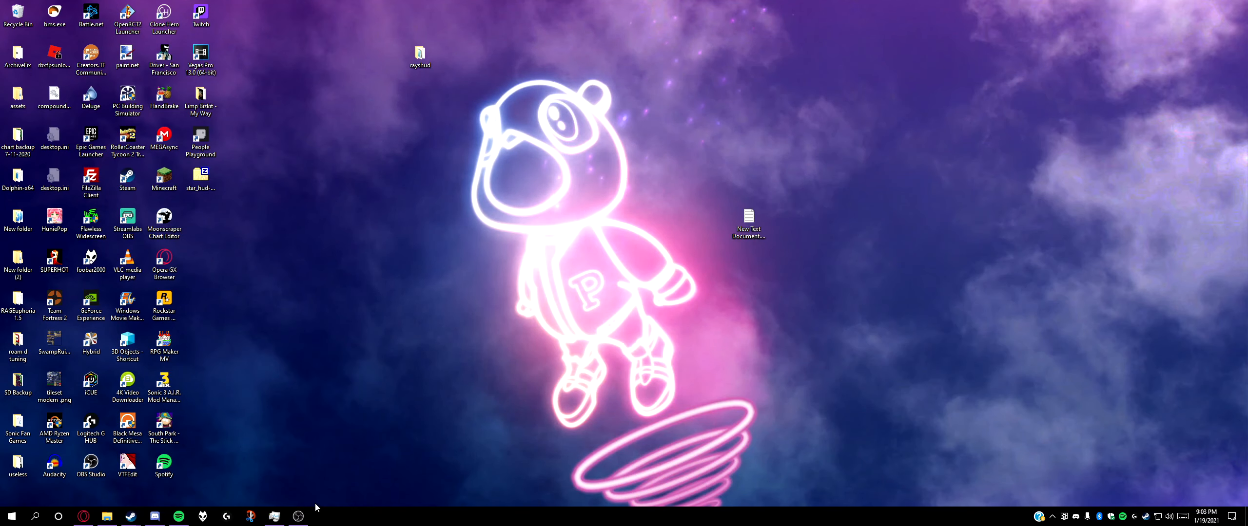
mouse_move(298, 517)
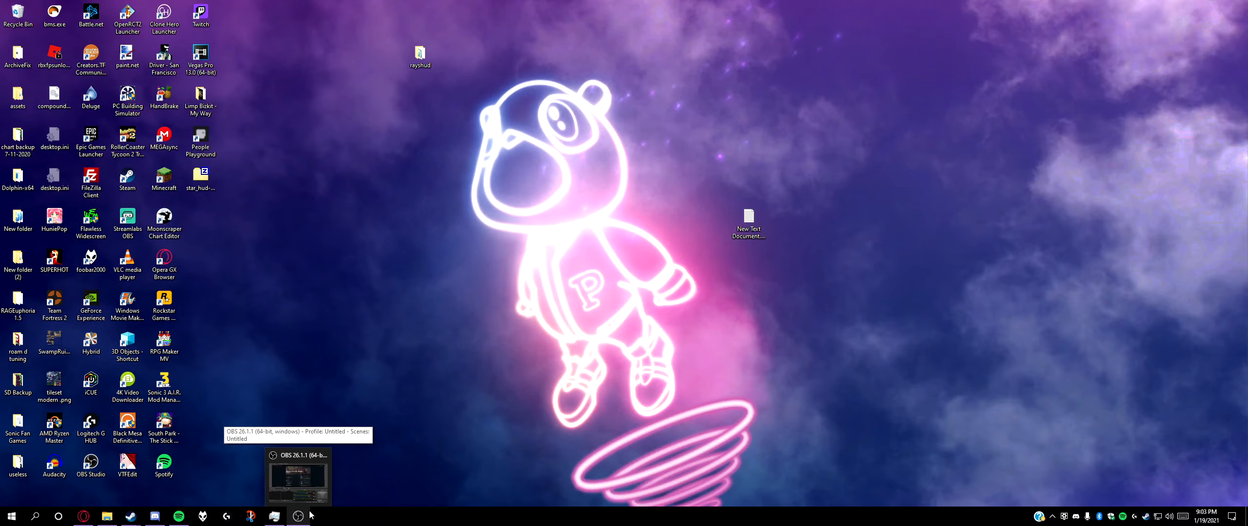
Switch to the running Team Fortress 2 window showing the STAR HUD main menu
click(297, 473)
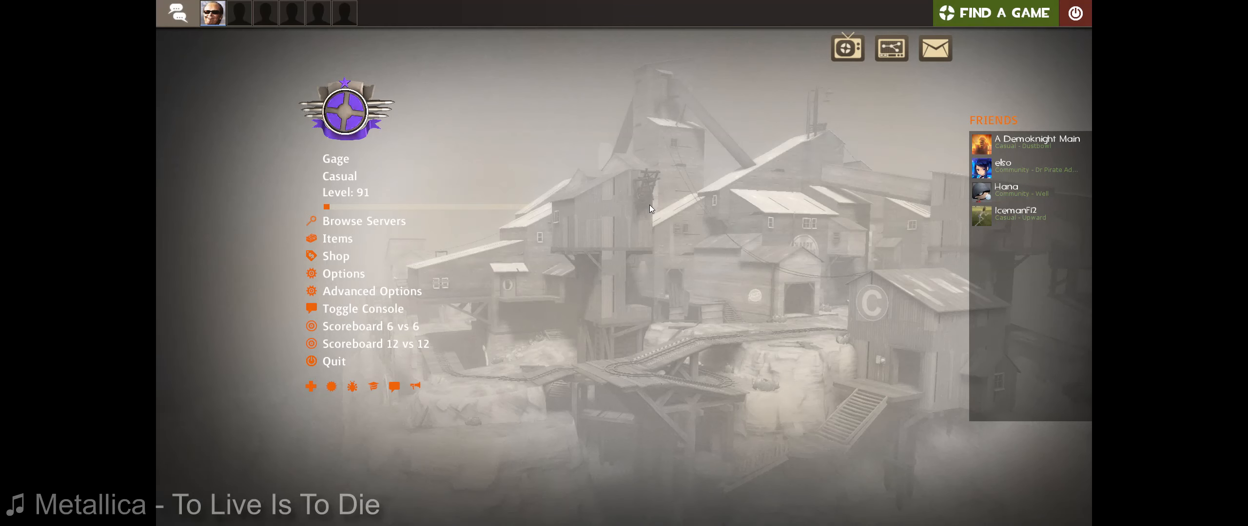
mouse_move(702, 183)
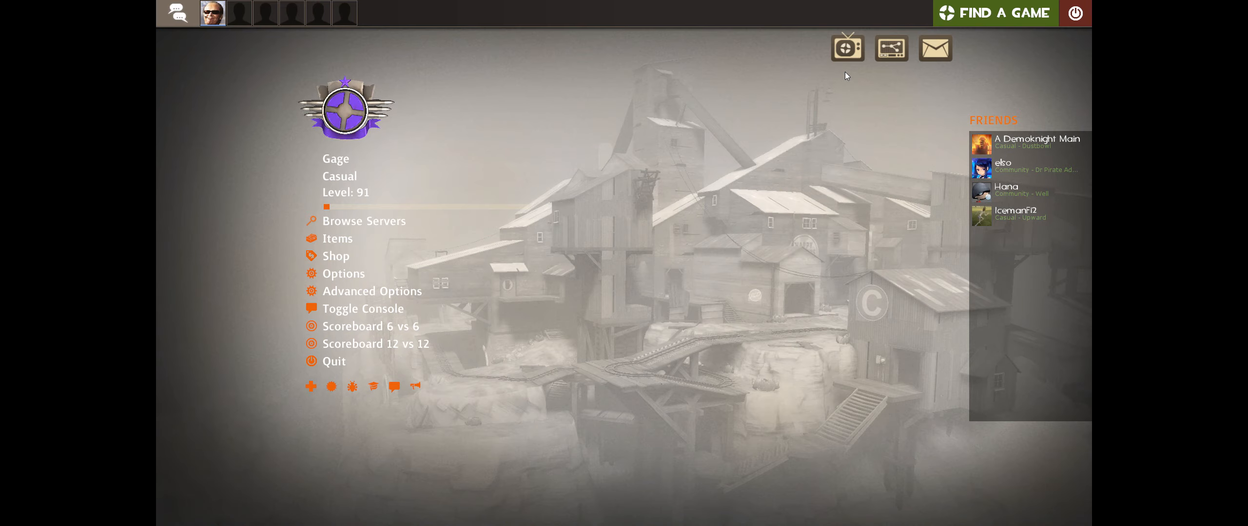
mouse_move(763, 77)
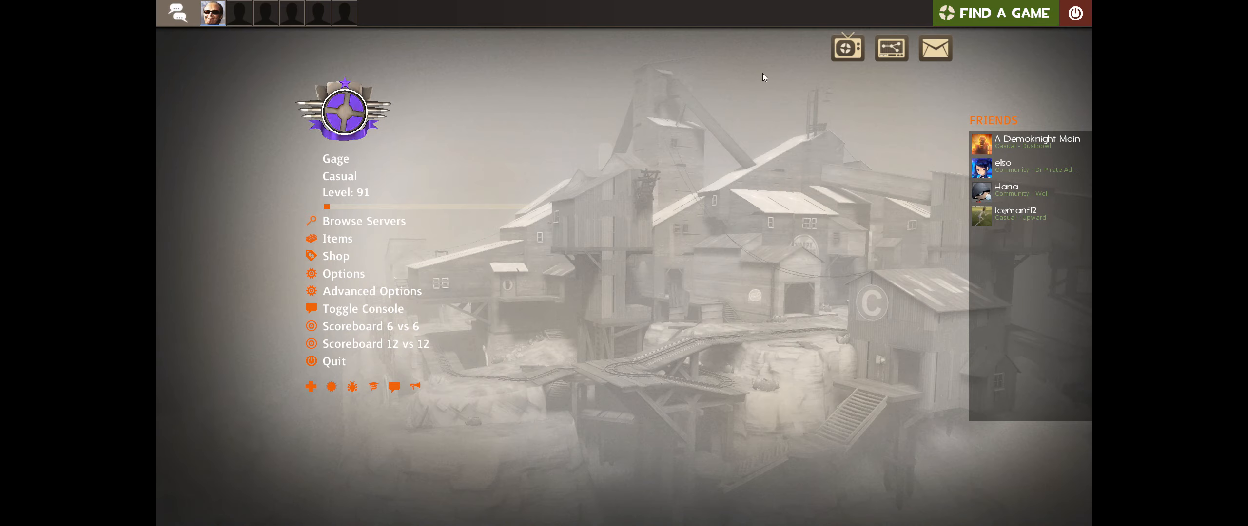
mouse_move(776, 67)
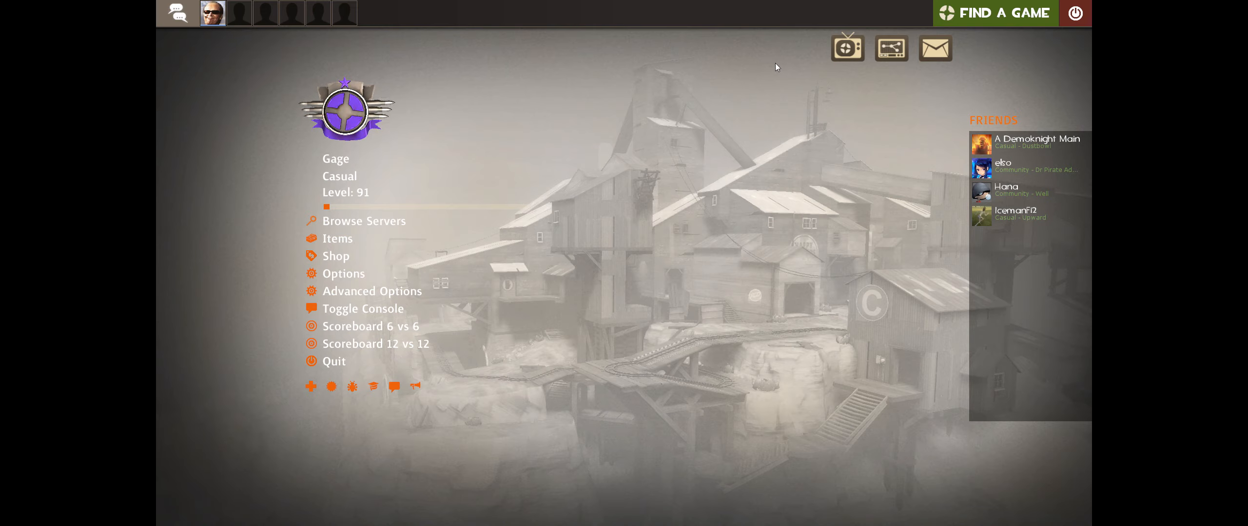
mouse_move(733, 145)
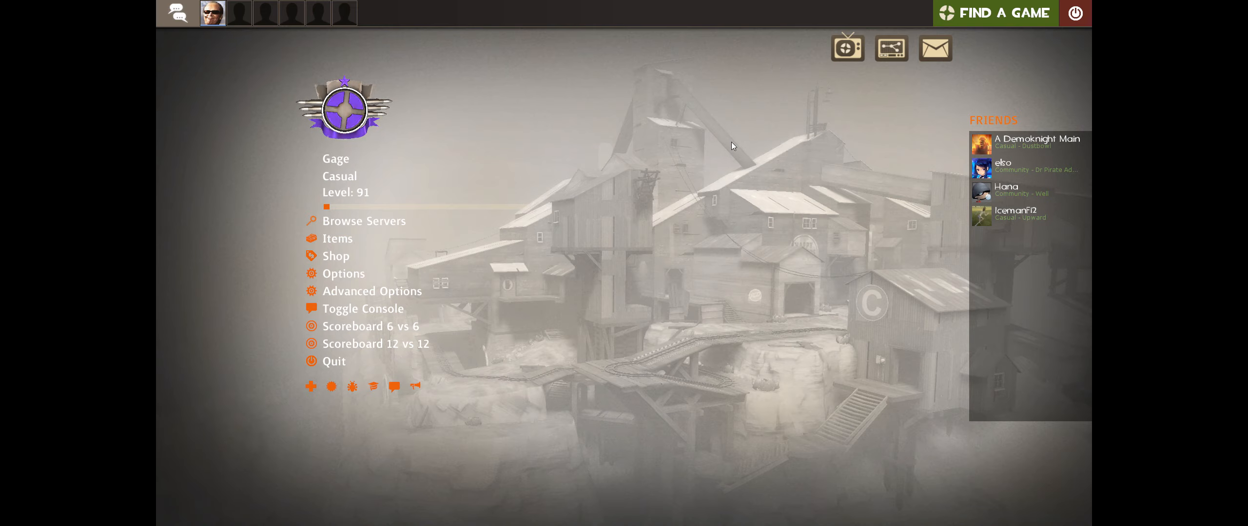
mouse_move(335, 257)
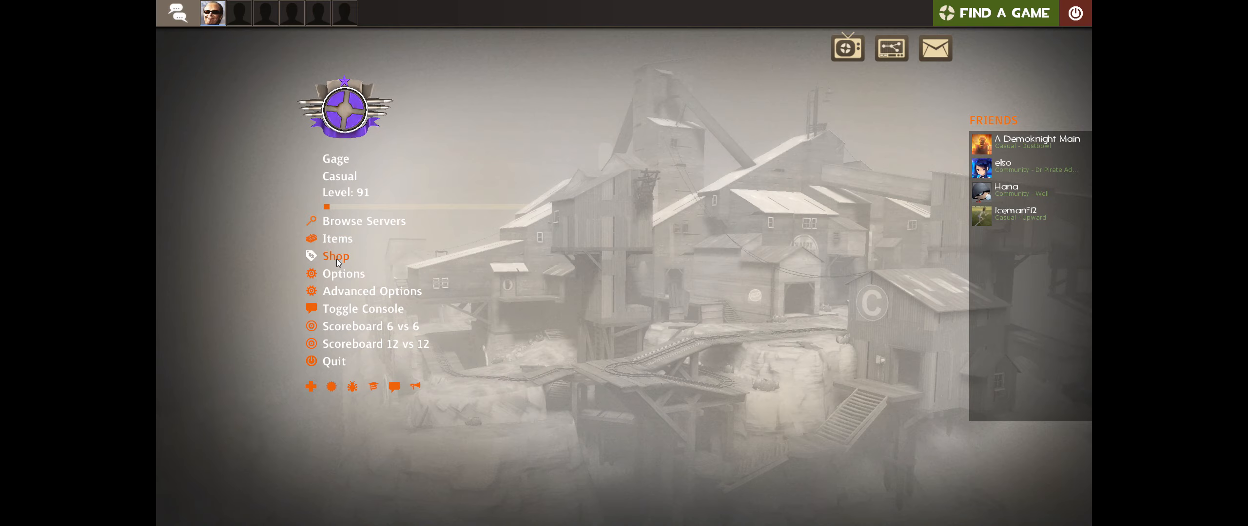
mouse_move(338, 239)
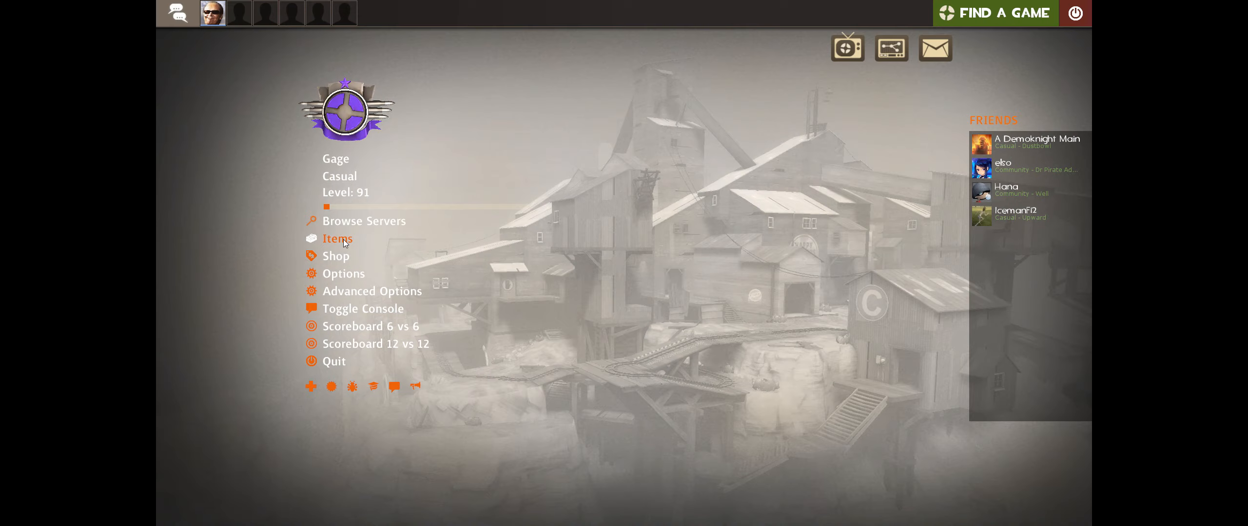
mouse_move(293, 93)
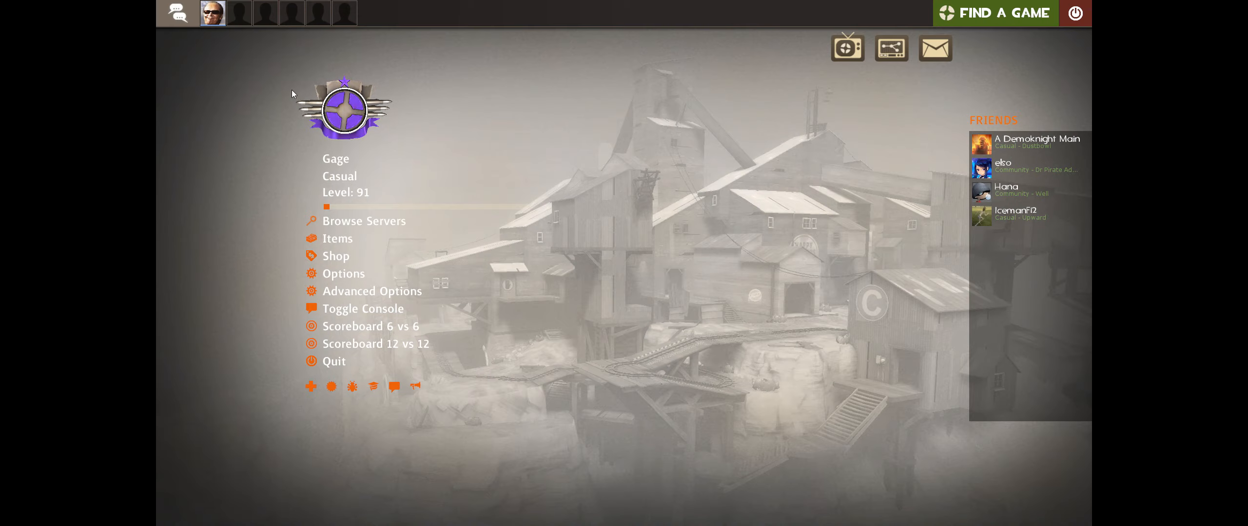
View the Scout loadout with presets B and A, then return to the main menu
click(337, 239)
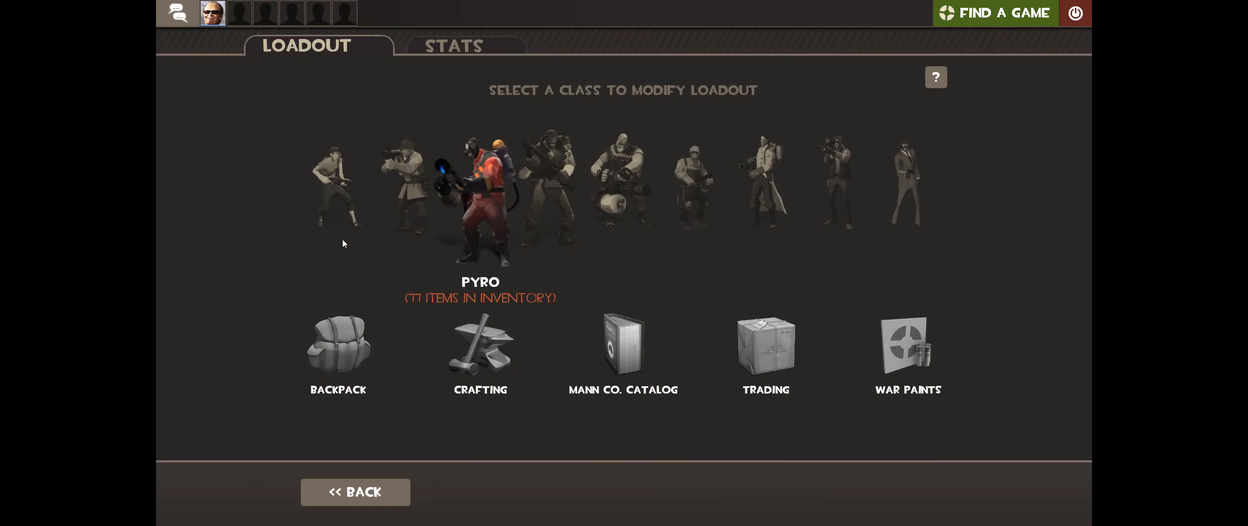
click(332, 183)
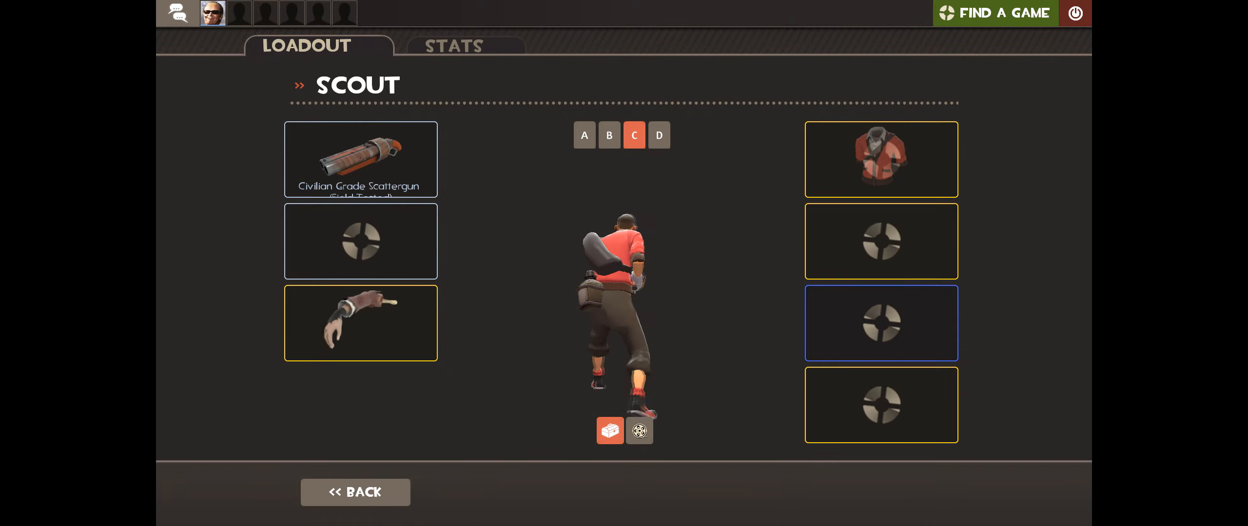
click(609, 135)
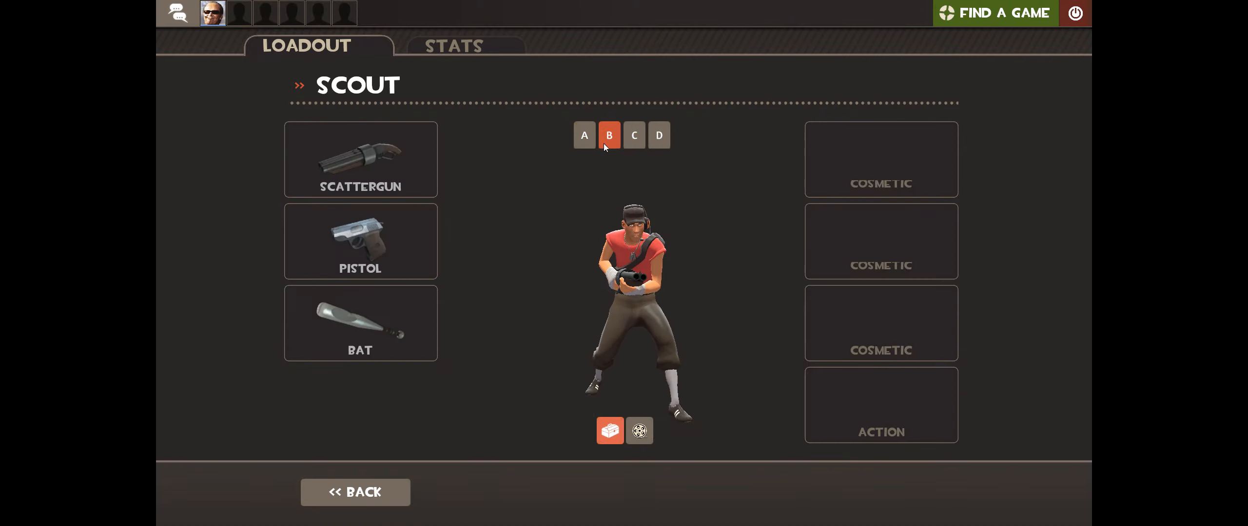
click(583, 136)
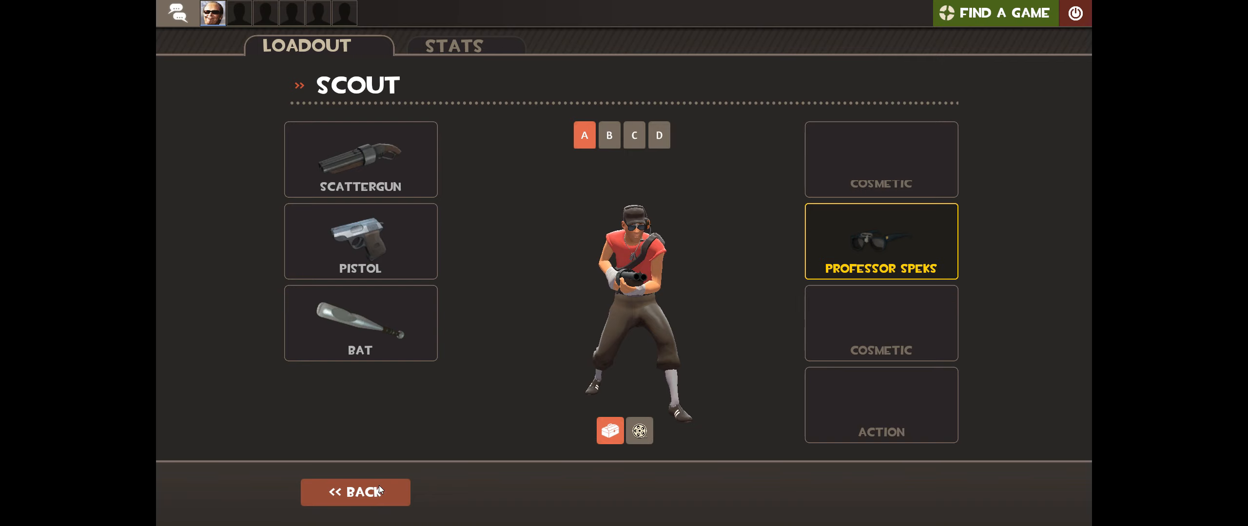
click(355, 492)
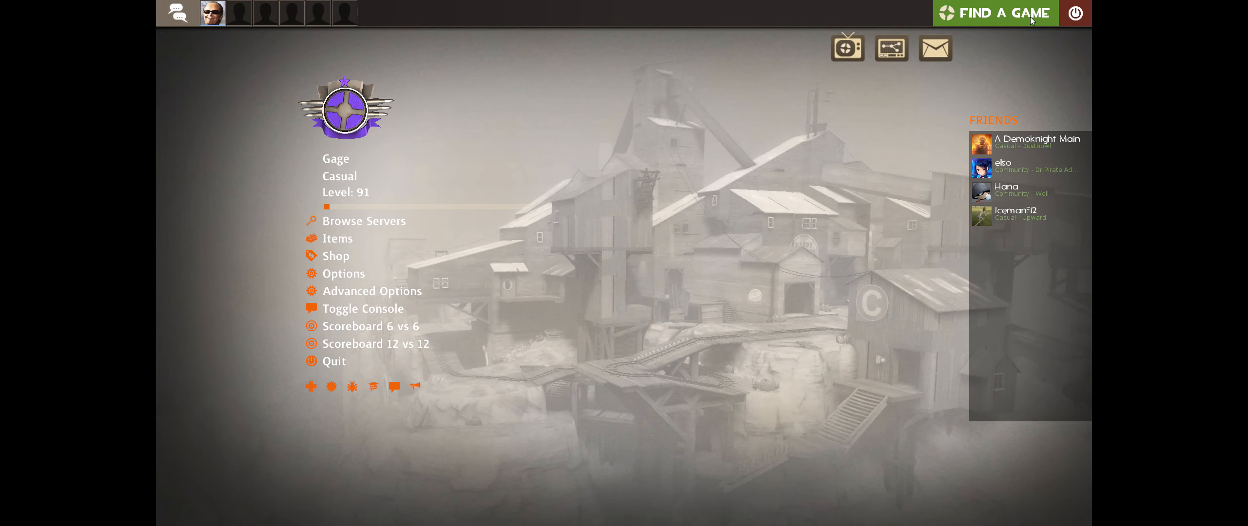
Browse Community Servers from Find a Game and filter maps by 'tr'
click(994, 12)
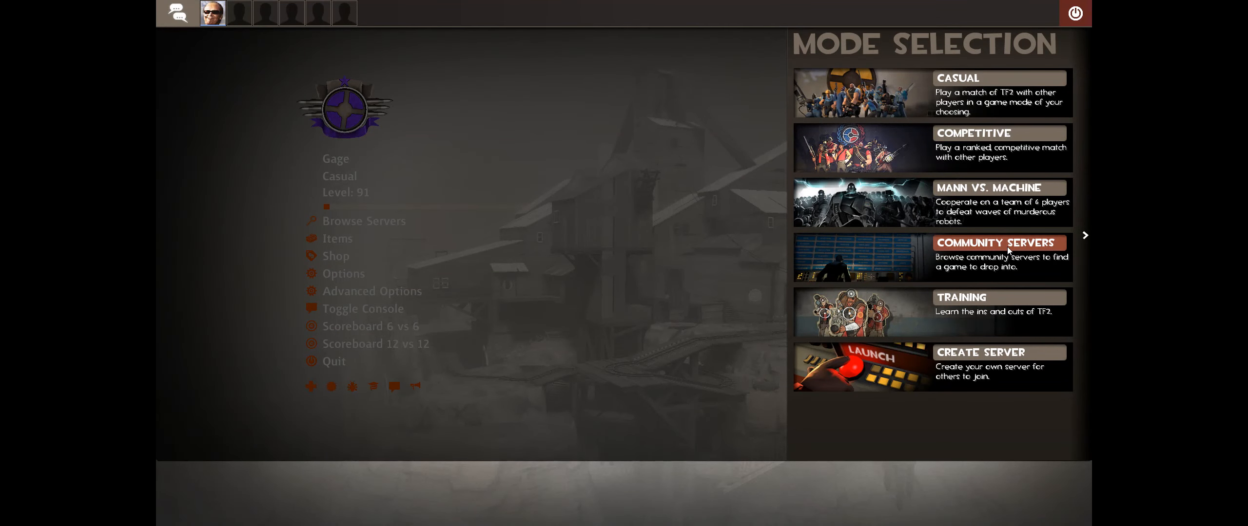
click(362, 221)
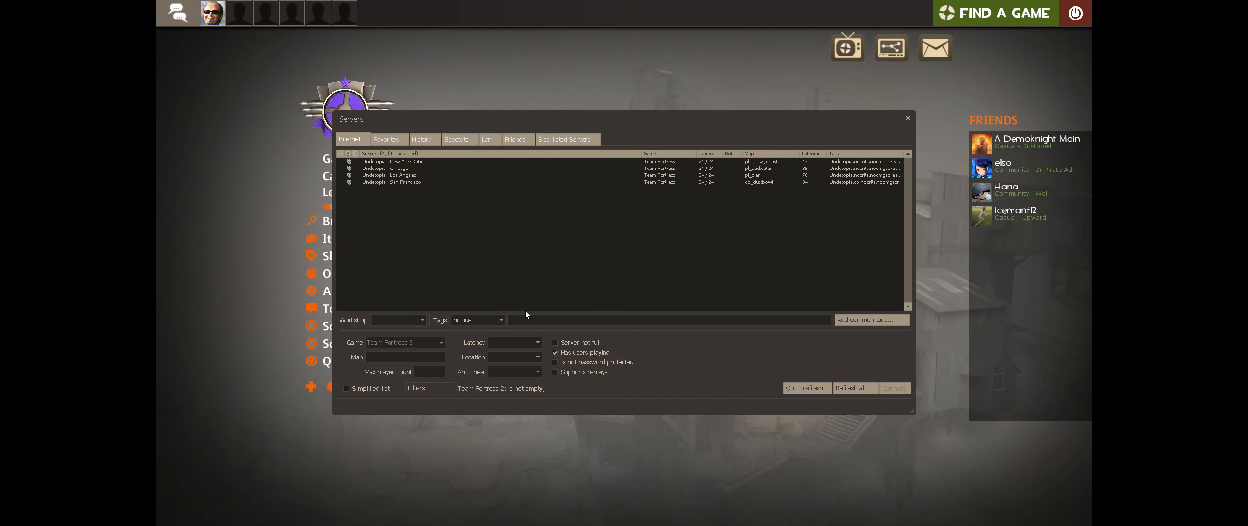
text(tr)
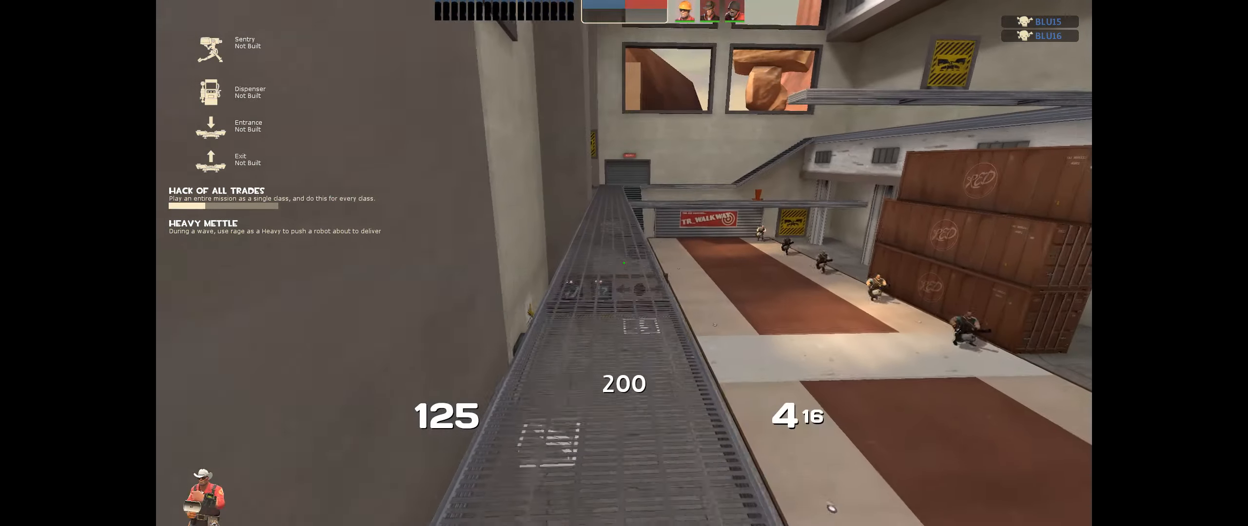
mouse_move(624, 264)
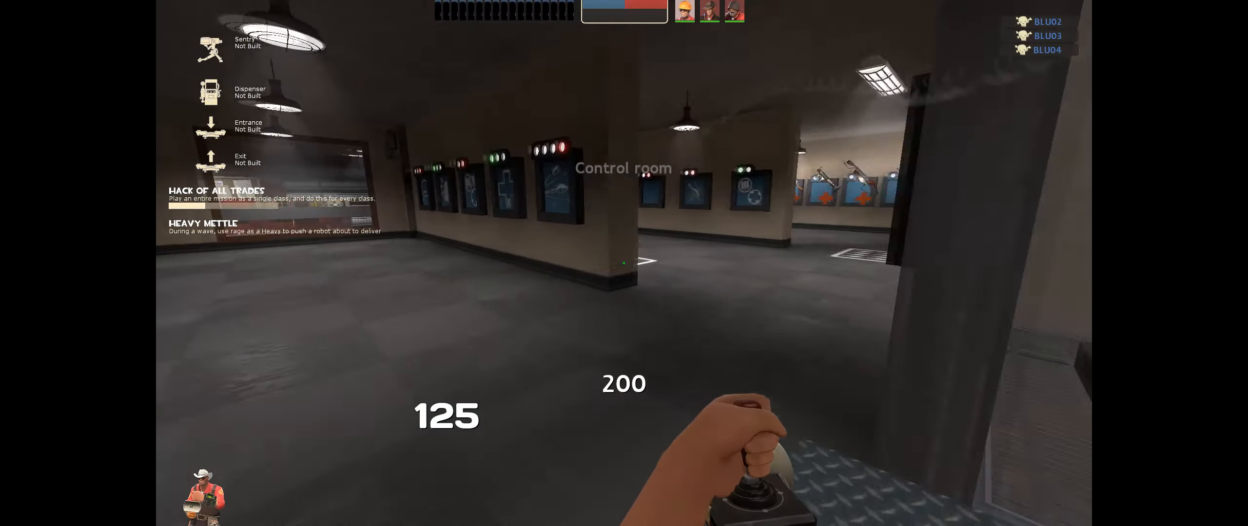
mouse_move(624, 263)
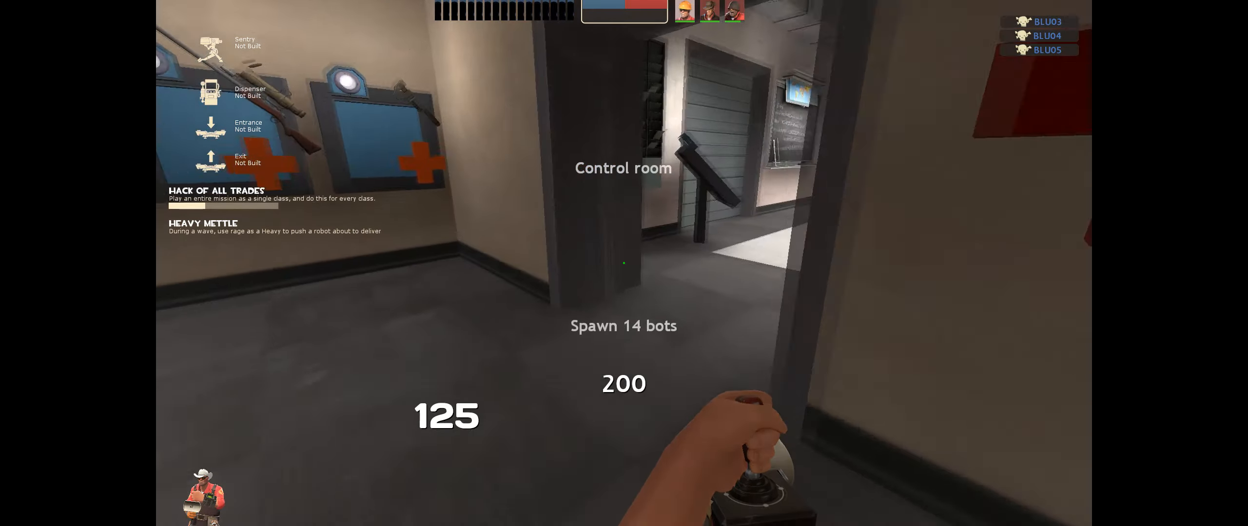
mouse_move(623, 262)
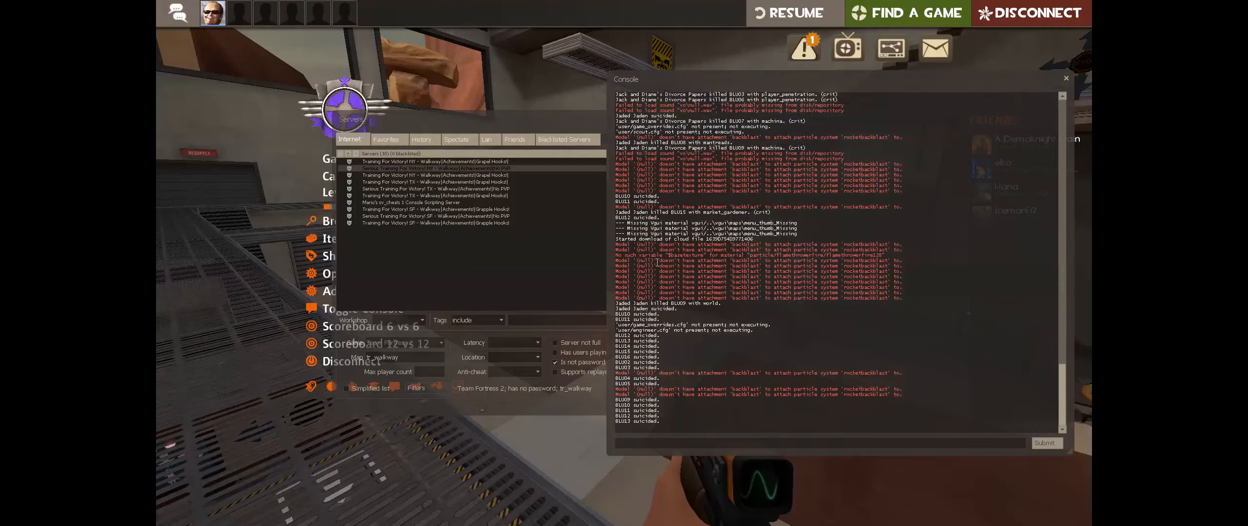
Load a Mann vs. Machine map from the console and check the wave counter on the HUD
text(map)
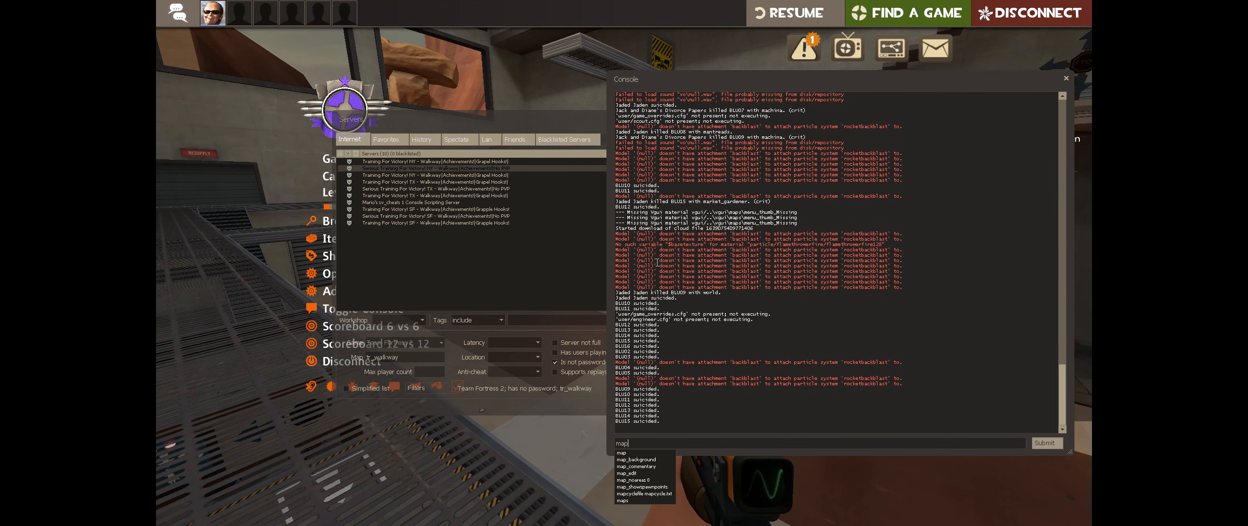
text(m)
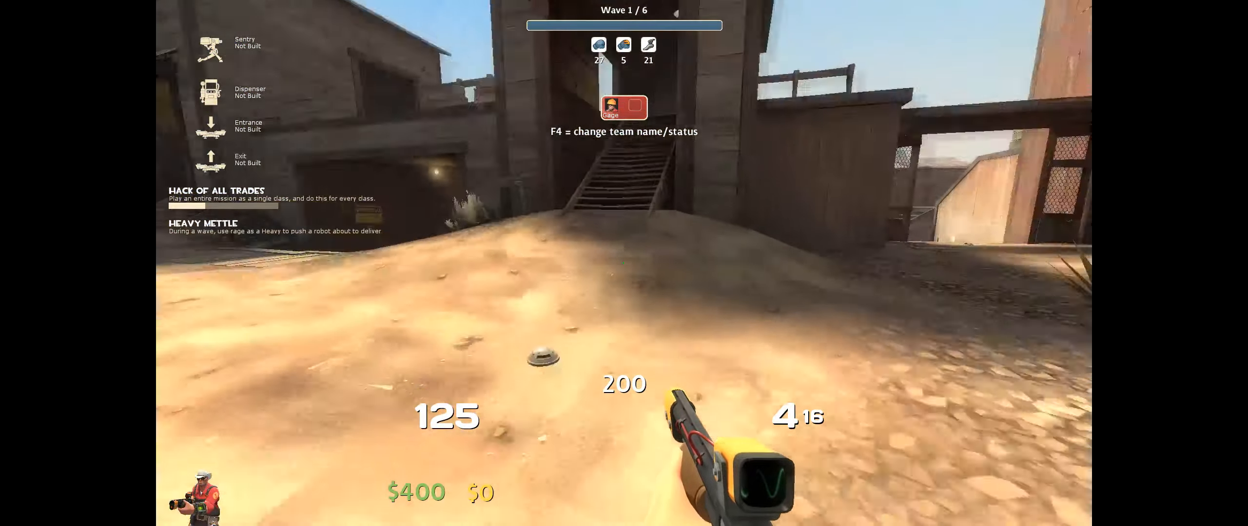
key(tab)
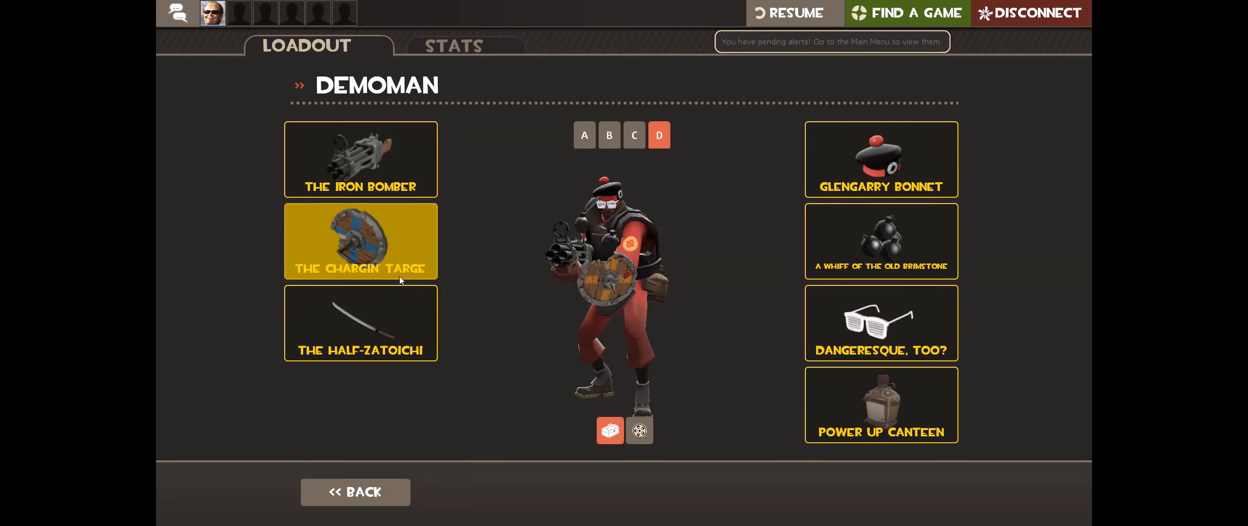
Leave the Demoman loadout screen and return to the main menu
click(787, 13)
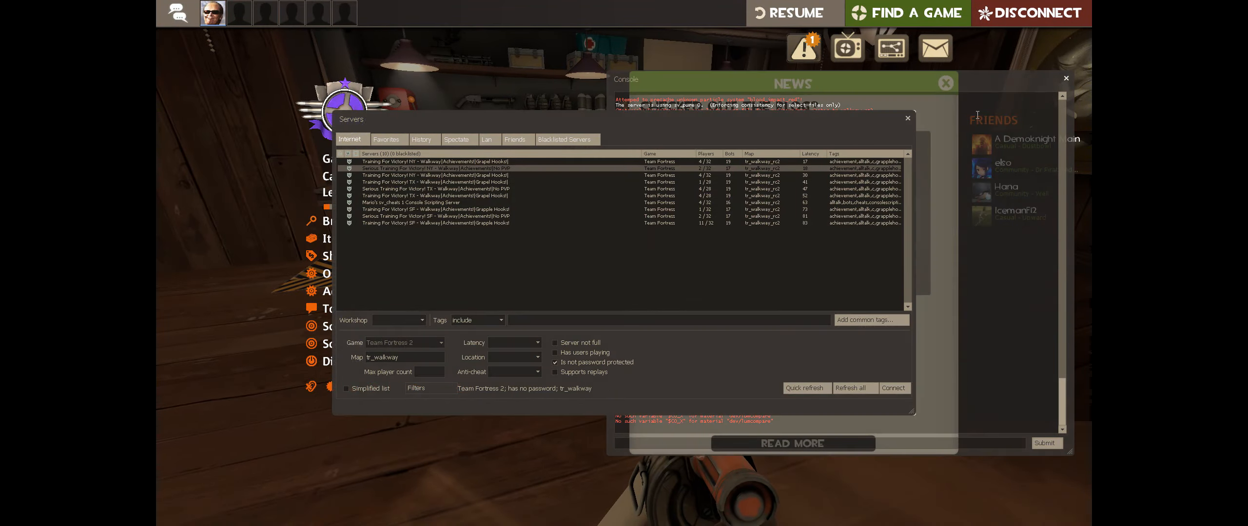
Close the community server browser and resume the running MvM match
click(905, 118)
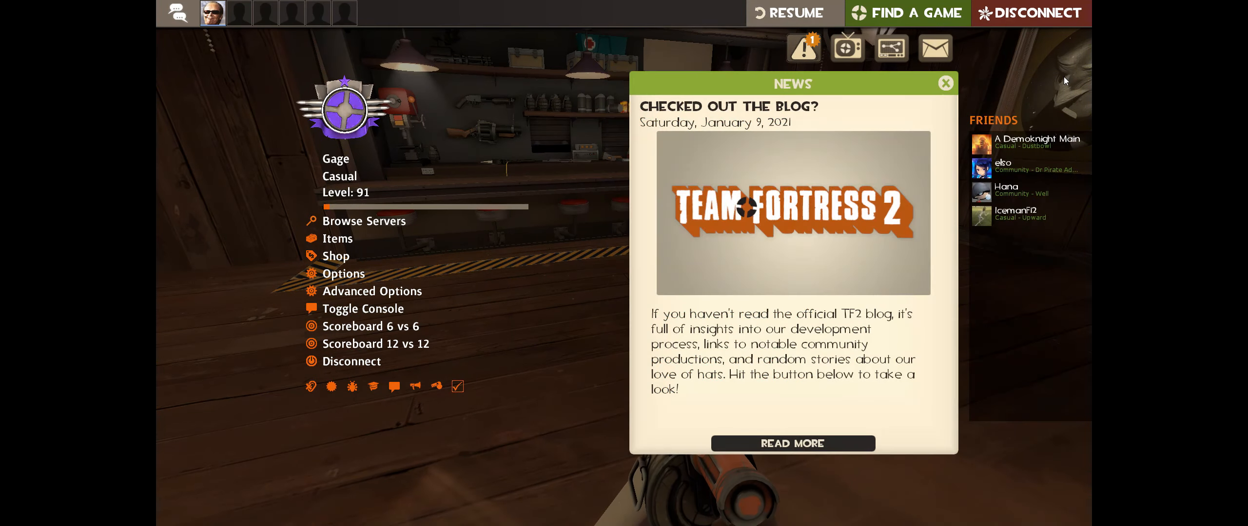
click(371, 291)
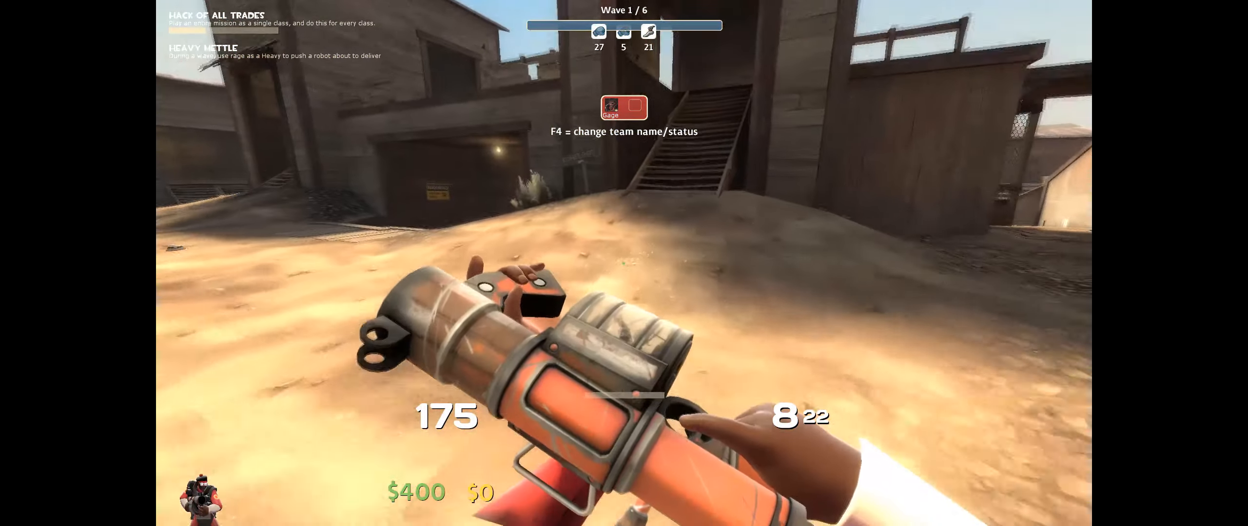
Review the Advanced Options from the pause menu, then cancel back to the match
key(Escape)
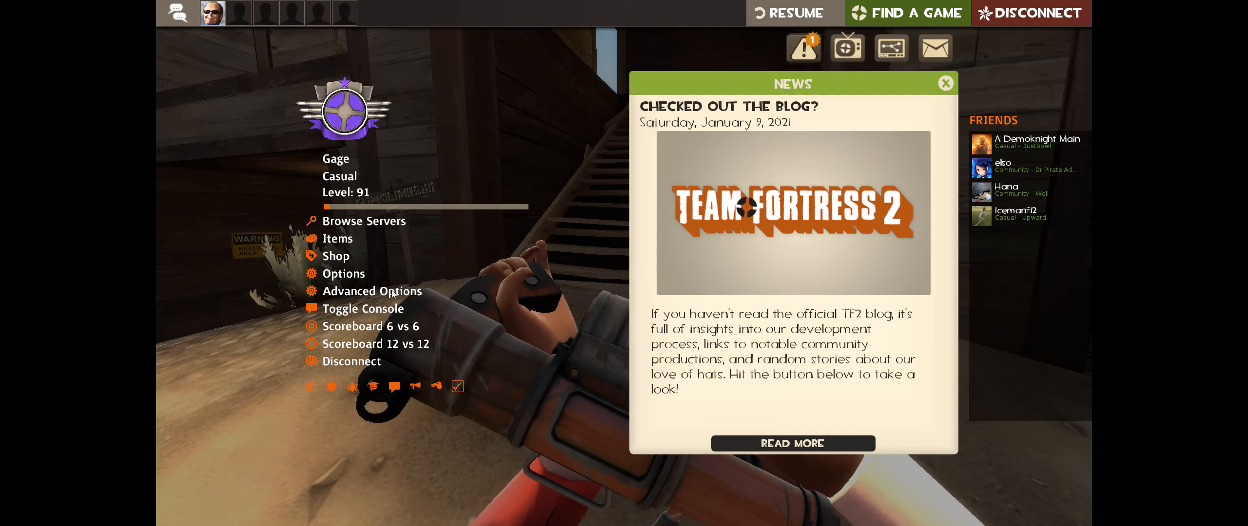
click(372, 292)
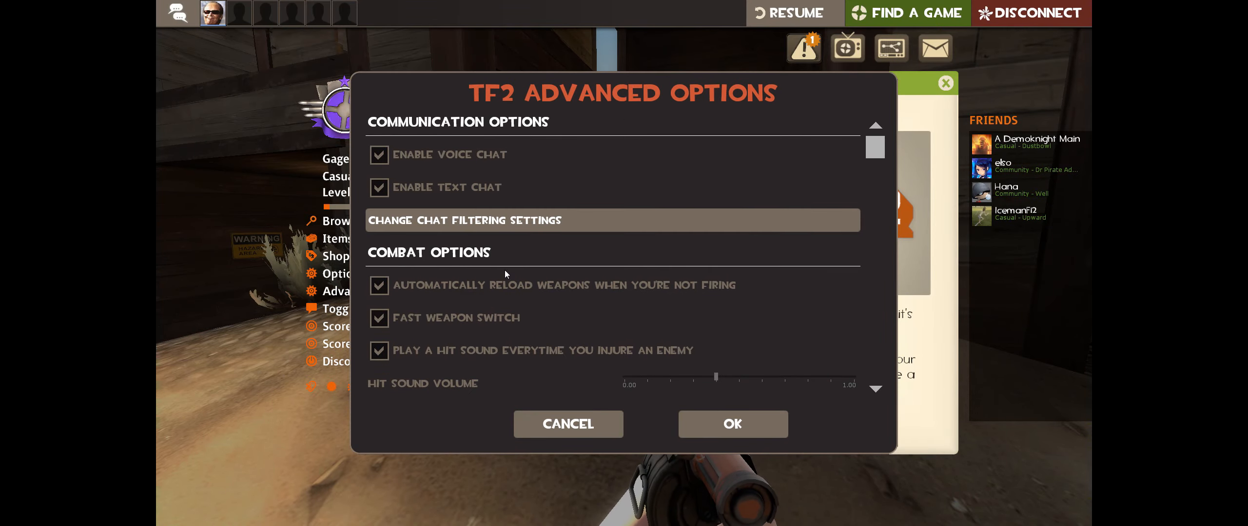
scroll(down, 3)
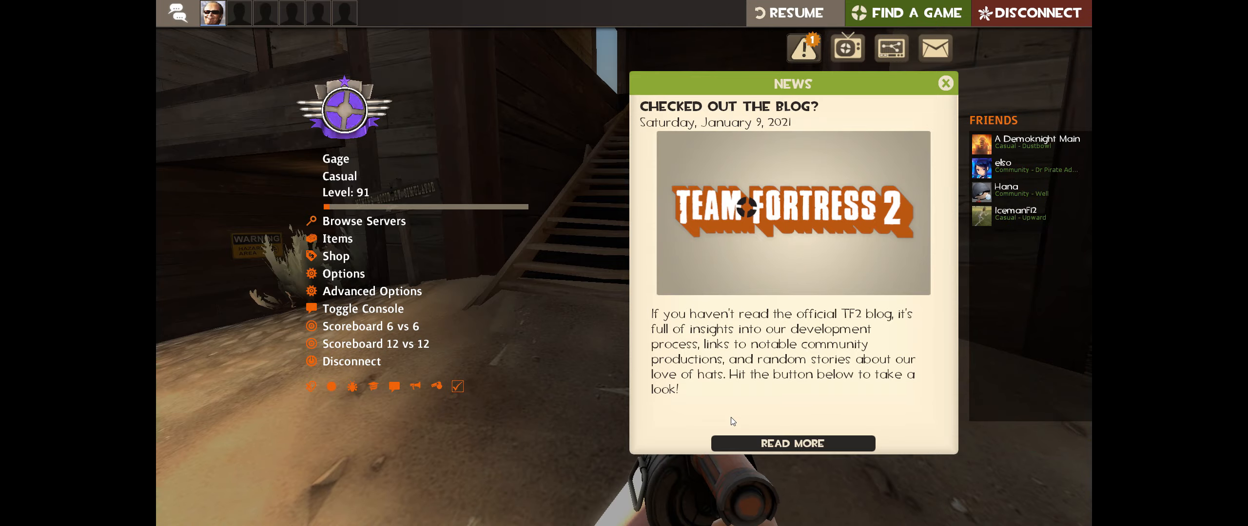
click(793, 13)
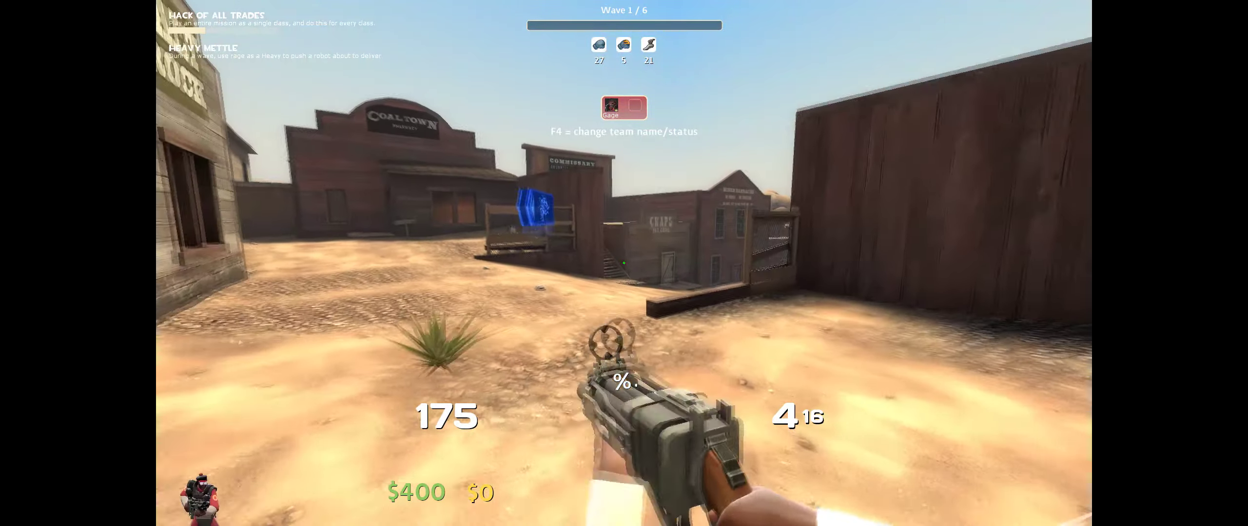
mouse_move(624, 263)
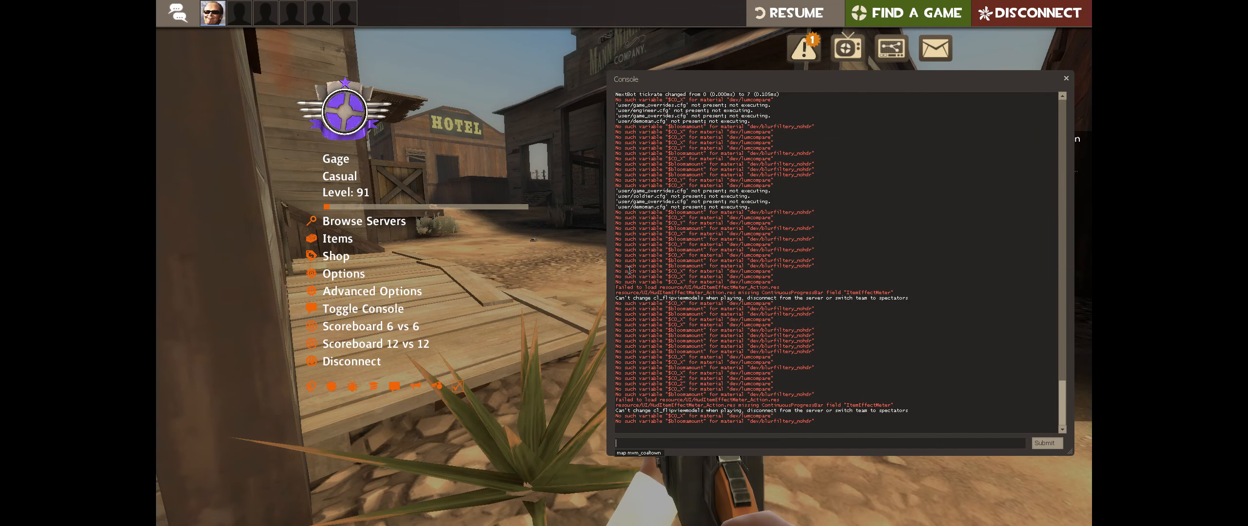
Run 'map ctf_2fort' from the console to load 2Fort and show the scoreboard
text(m)
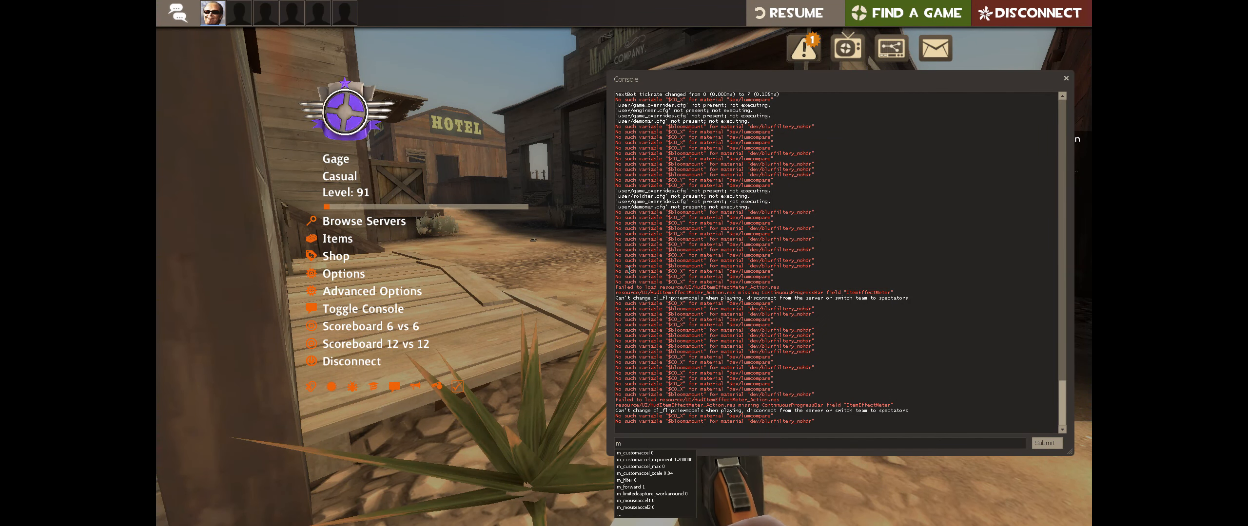
text(ap)
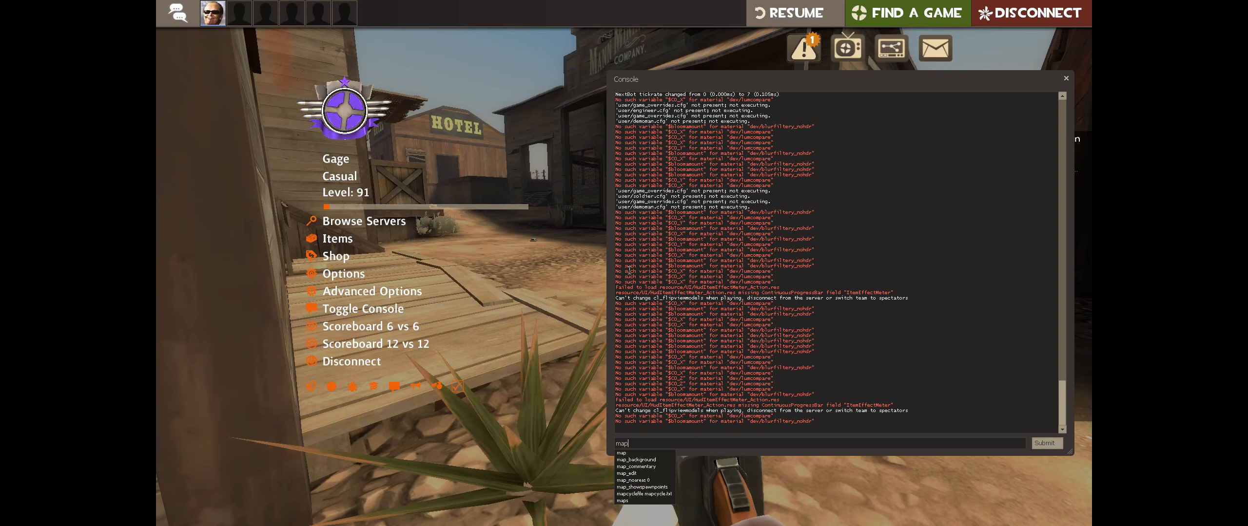
text(ctf_2fort)
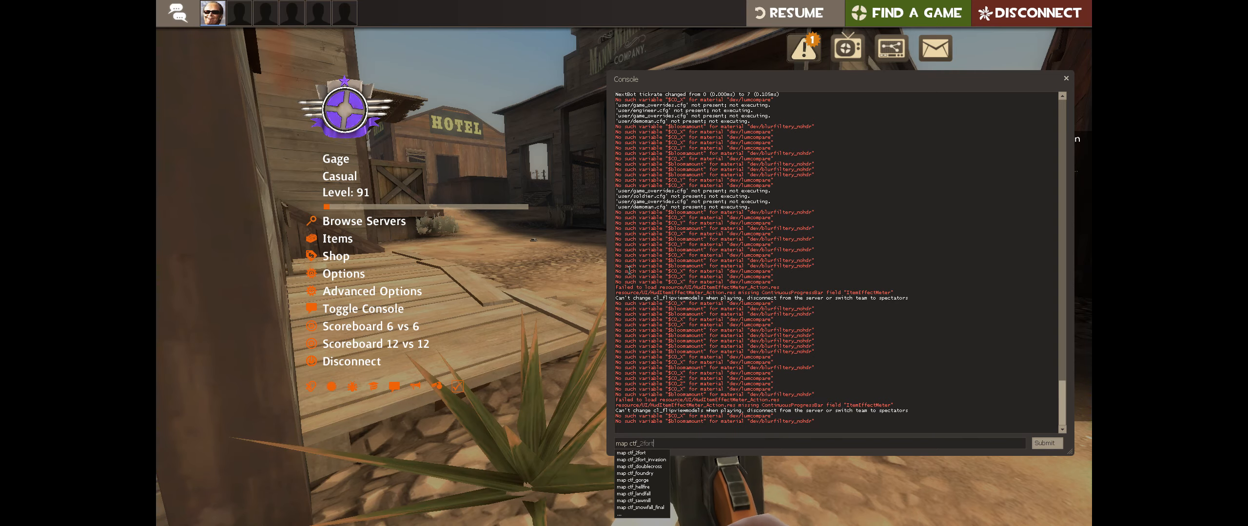
click(1045, 443)
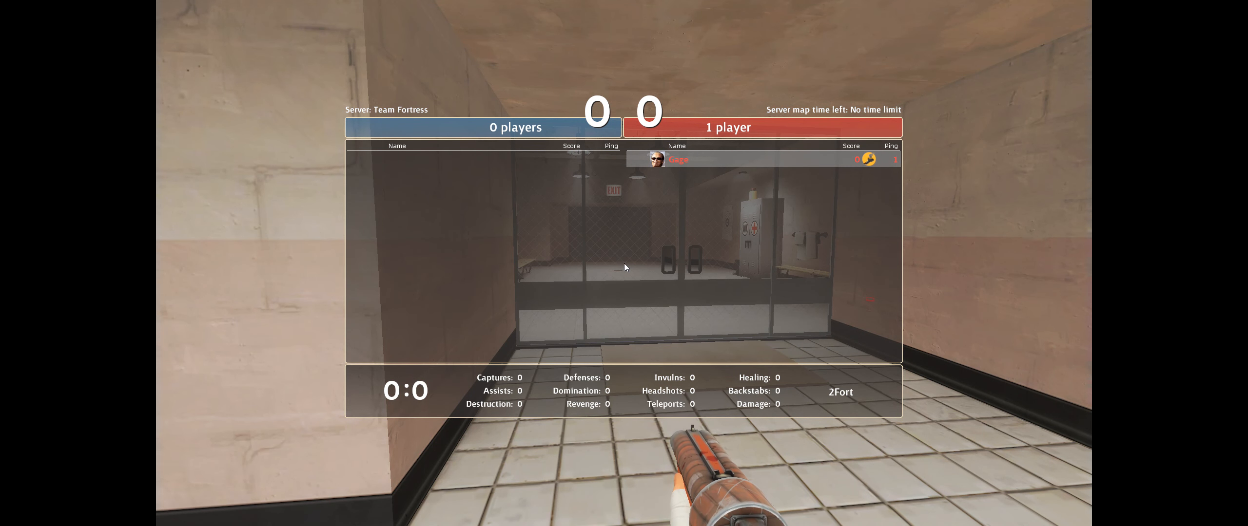